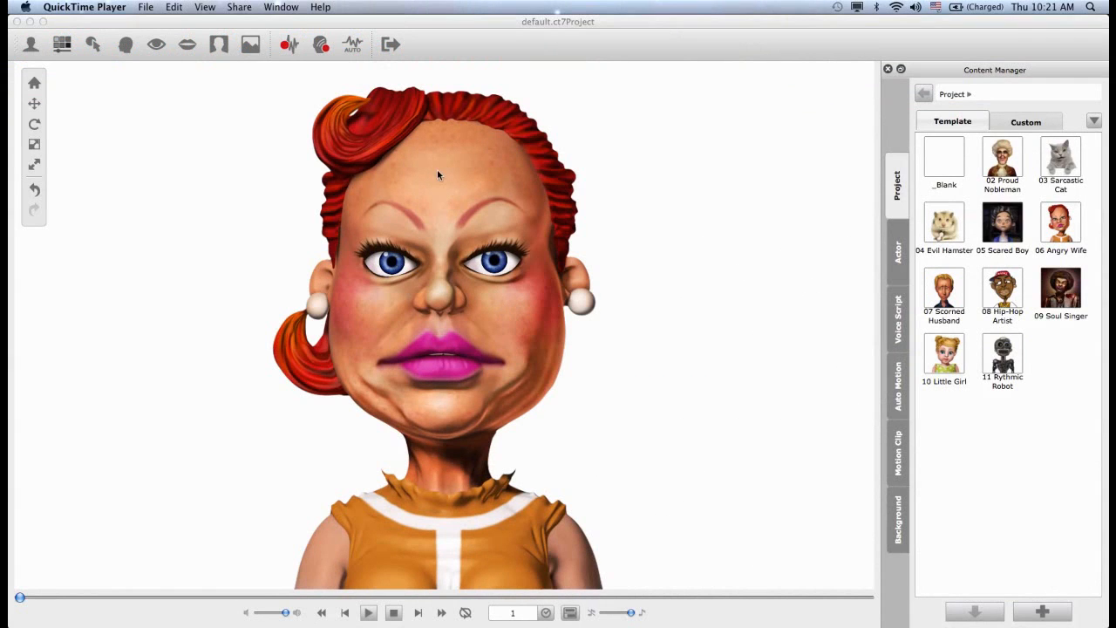
mouse_move(358, 192)
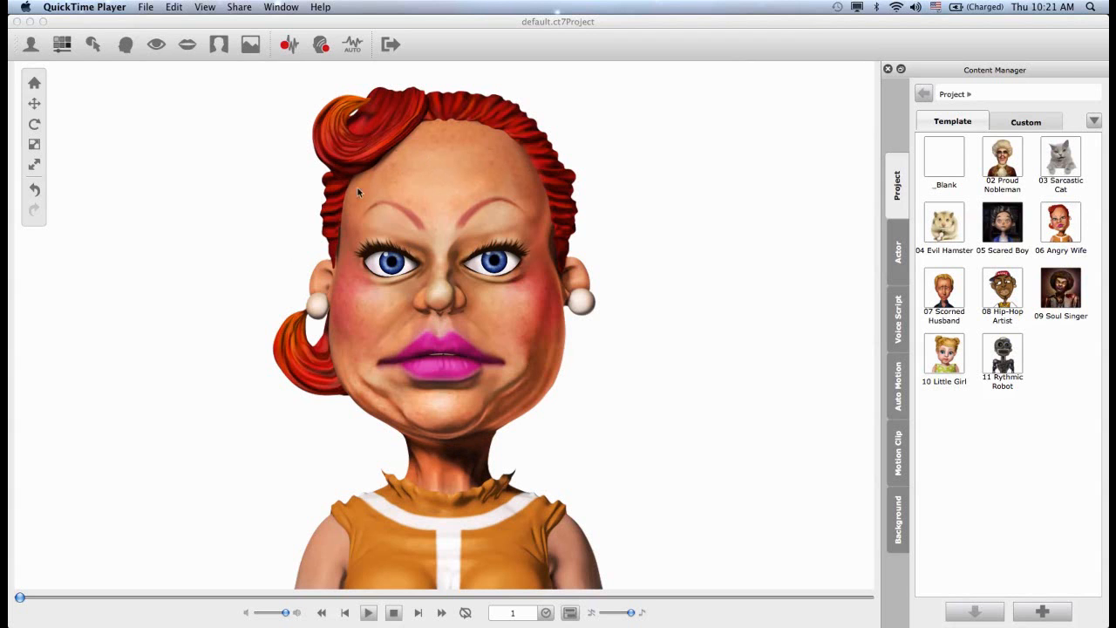
mouse_move(509, 228)
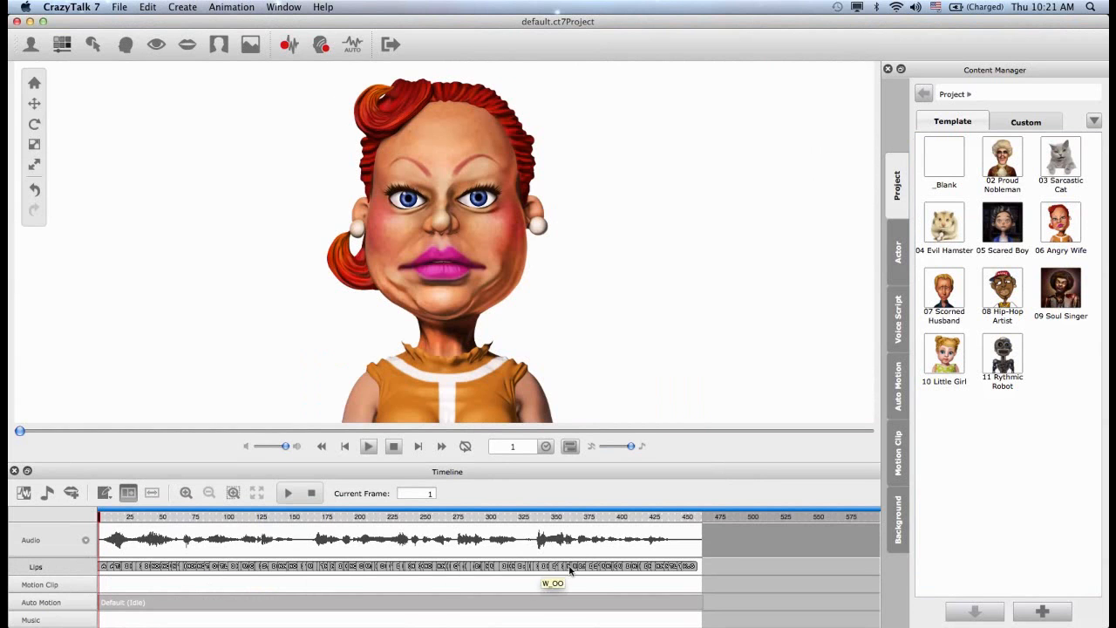
mouse_move(400, 536)
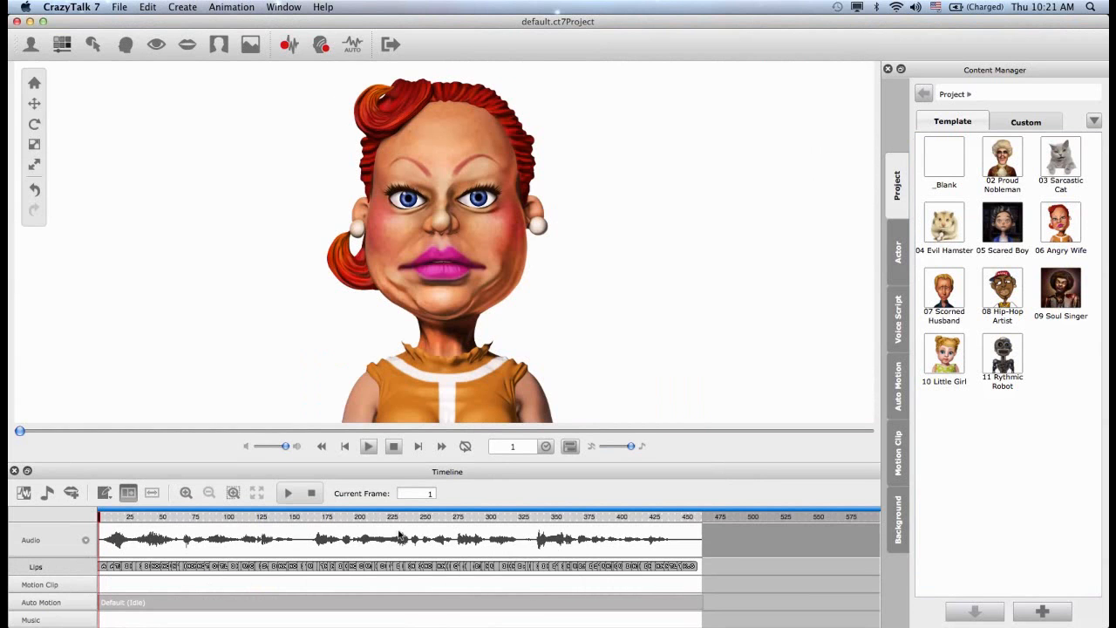
mouse_move(380, 527)
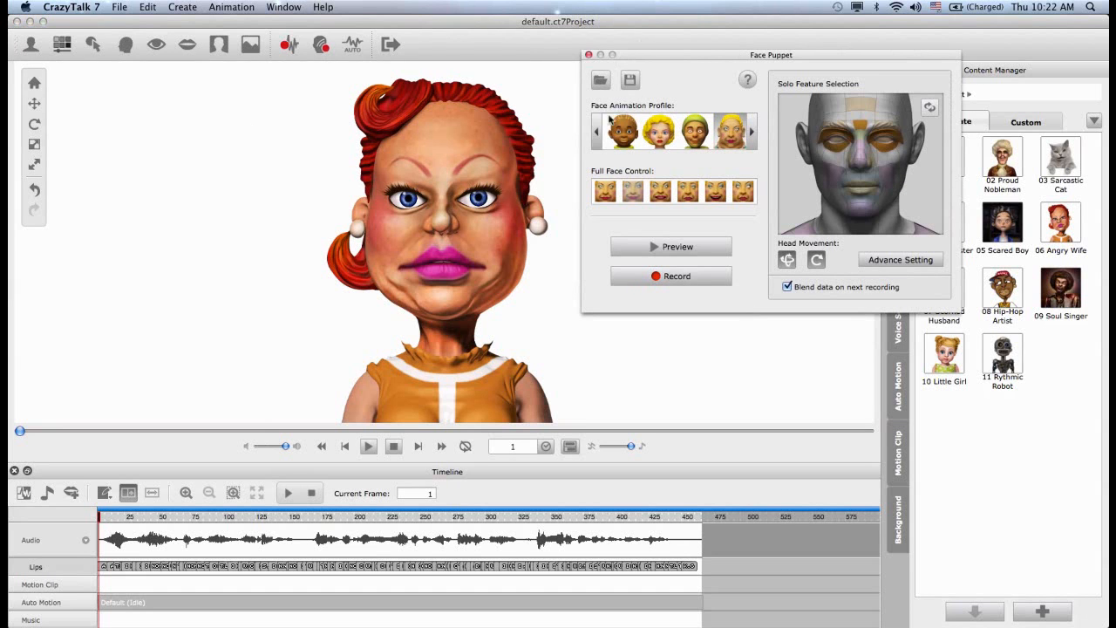
Choose the female Face Animation Profile for the puppet, trying an alternative profile
click(597, 131)
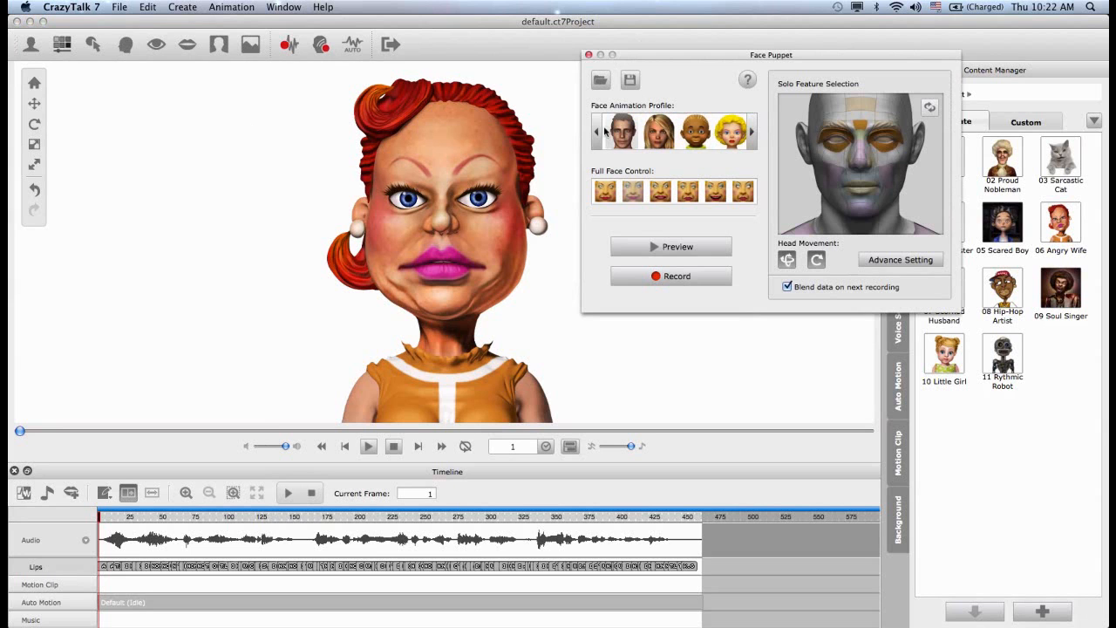
mouse_move(659, 131)
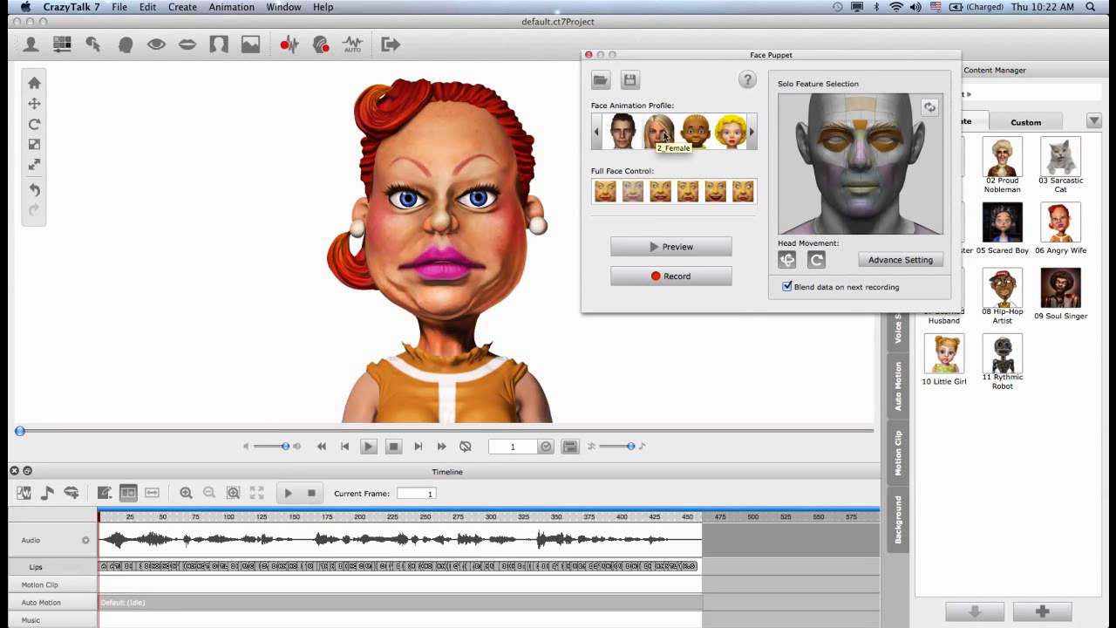
click(752, 131)
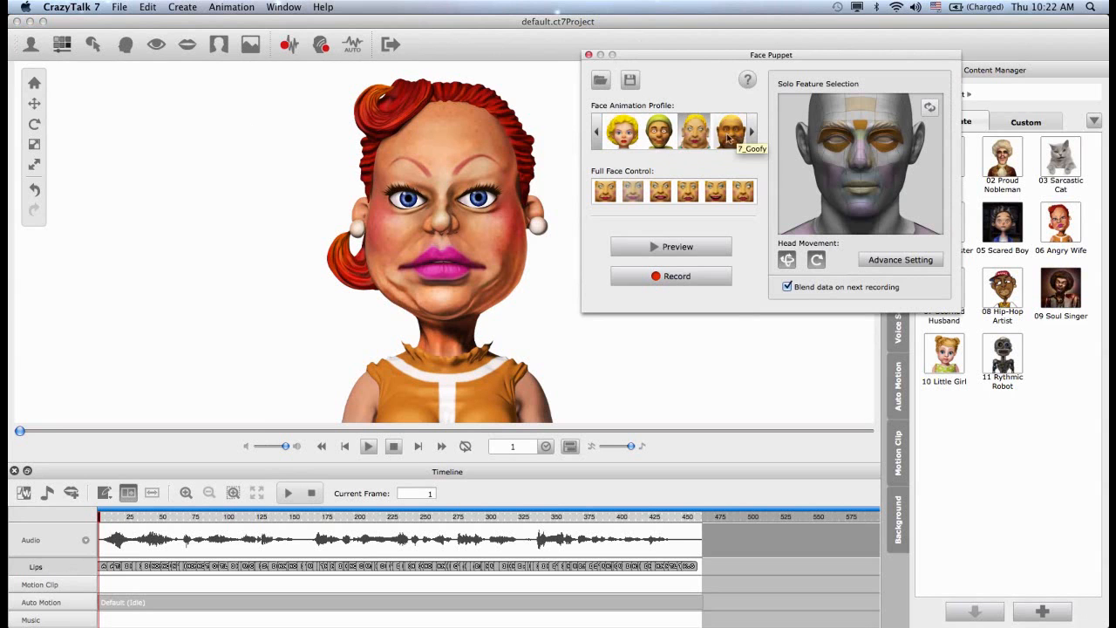
click(597, 132)
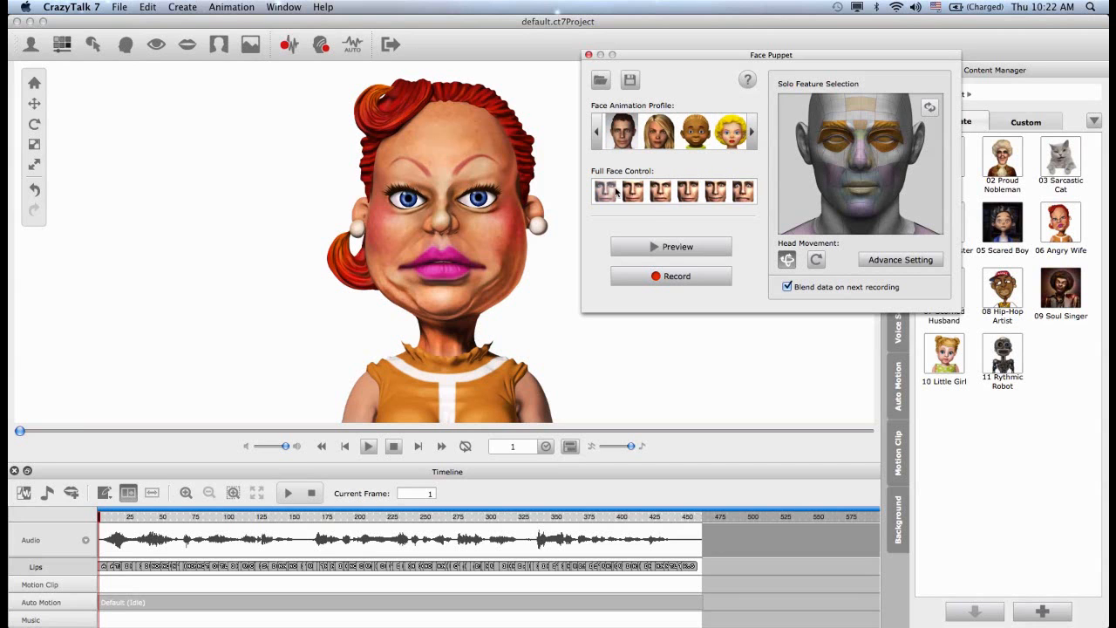
mouse_move(659, 190)
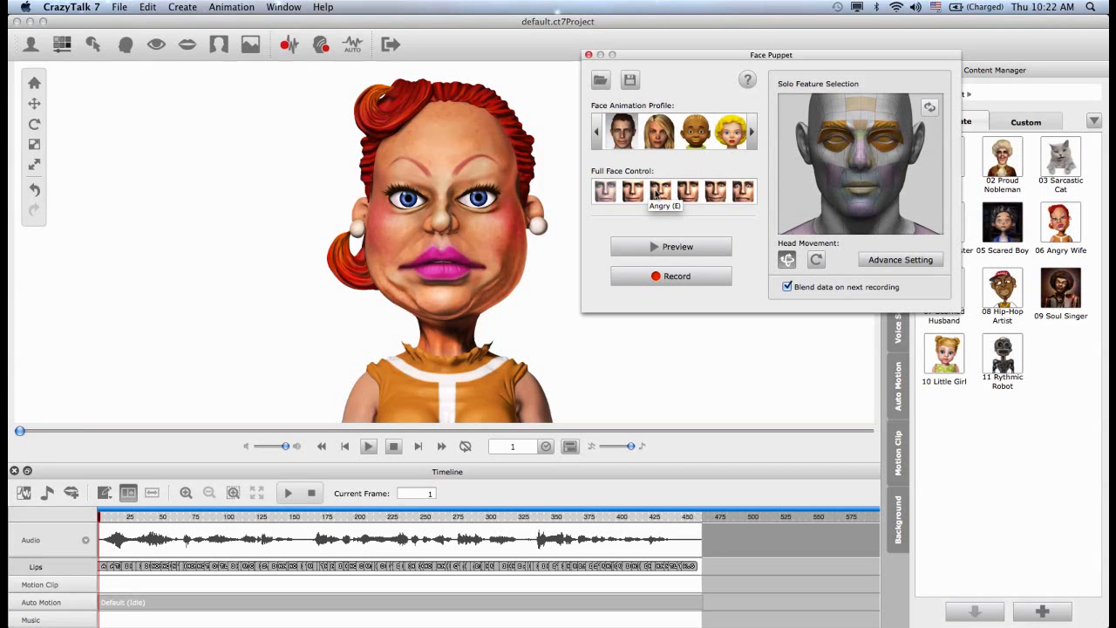
mouse_move(687, 190)
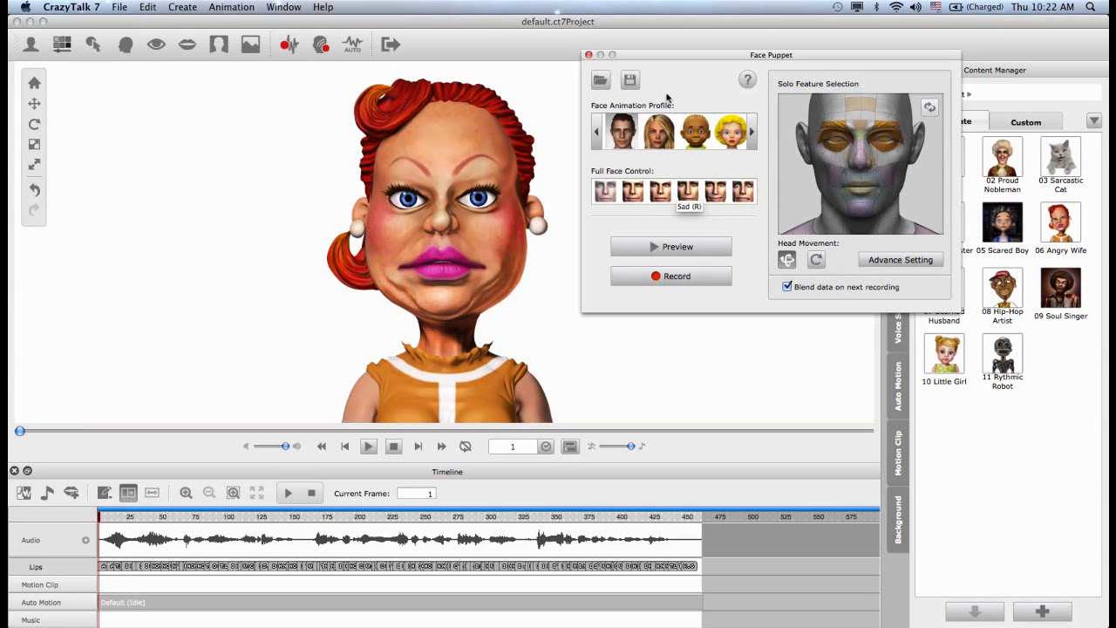
mouse_move(659, 131)
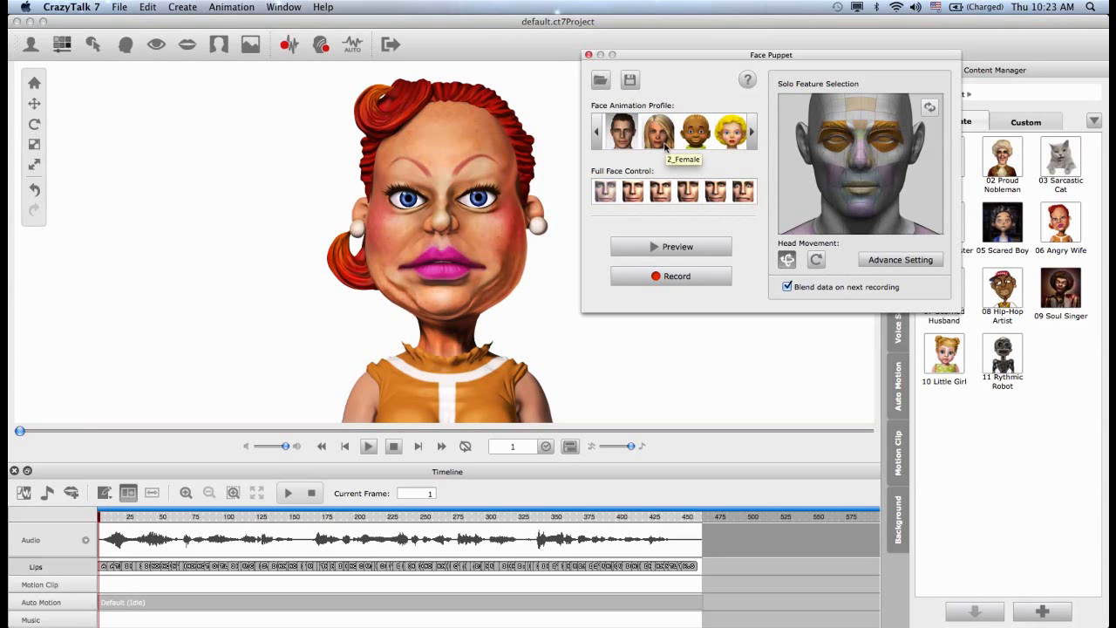
mouse_move(610, 174)
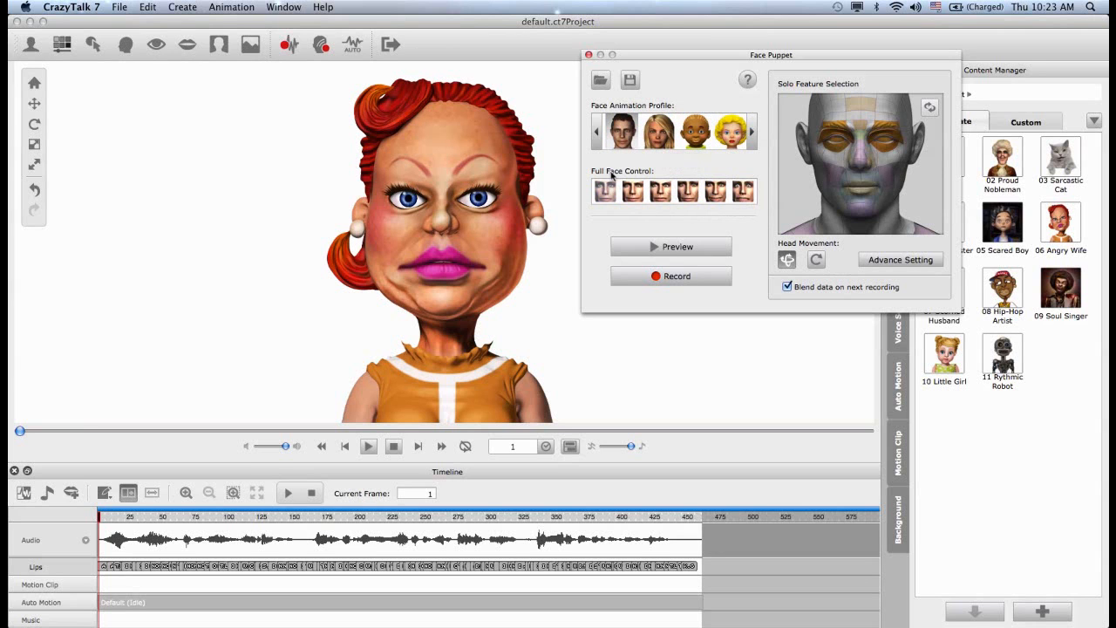
mouse_move(826, 185)
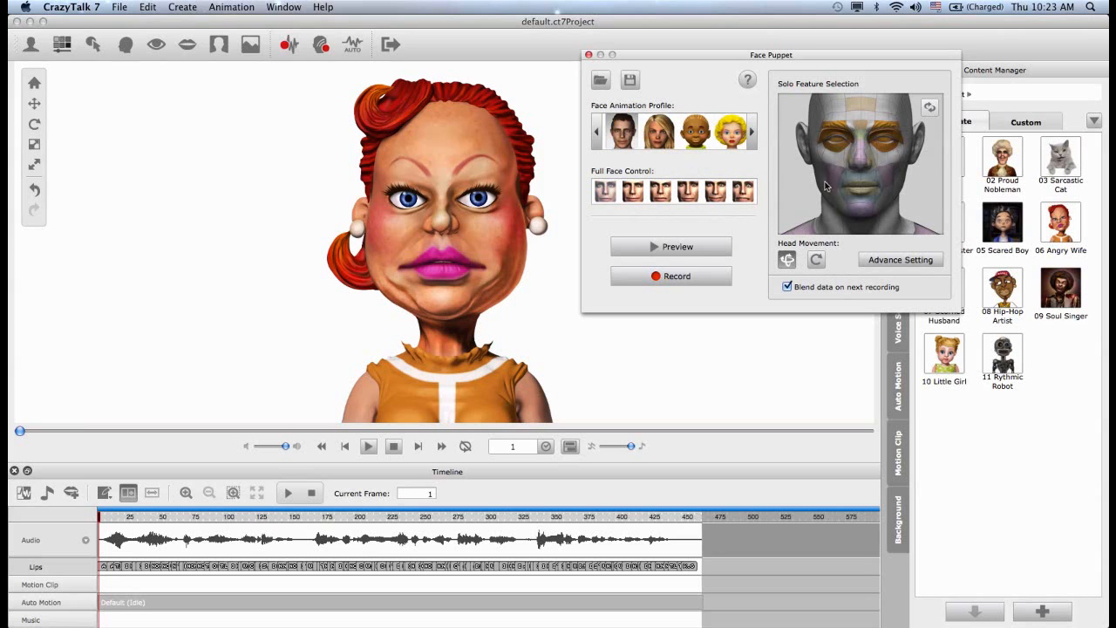
mouse_move(830, 190)
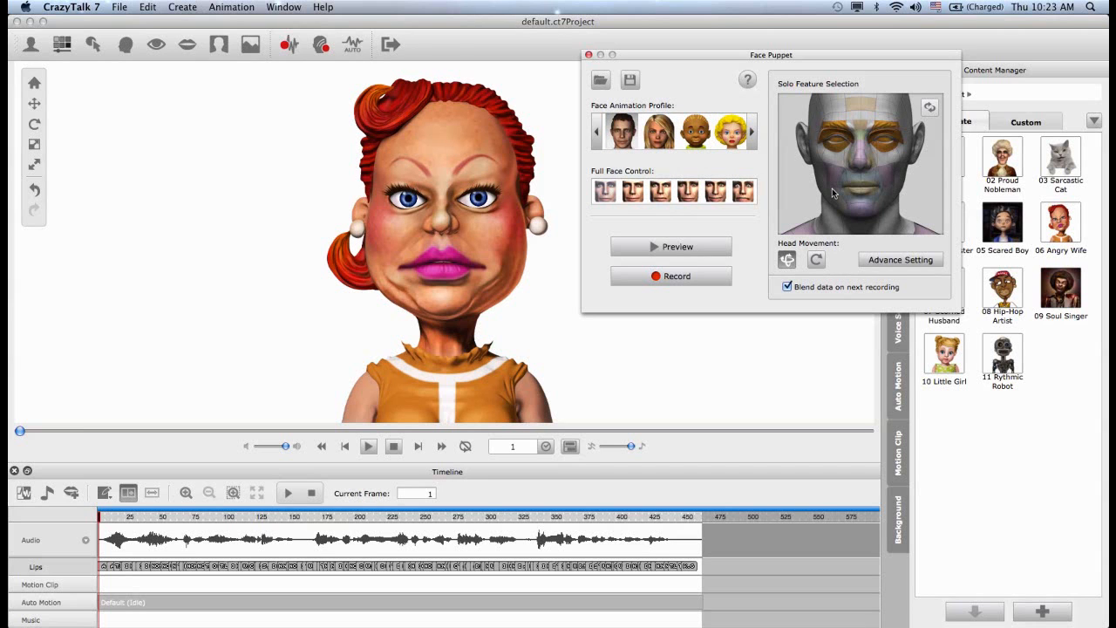
mouse_move(858, 235)
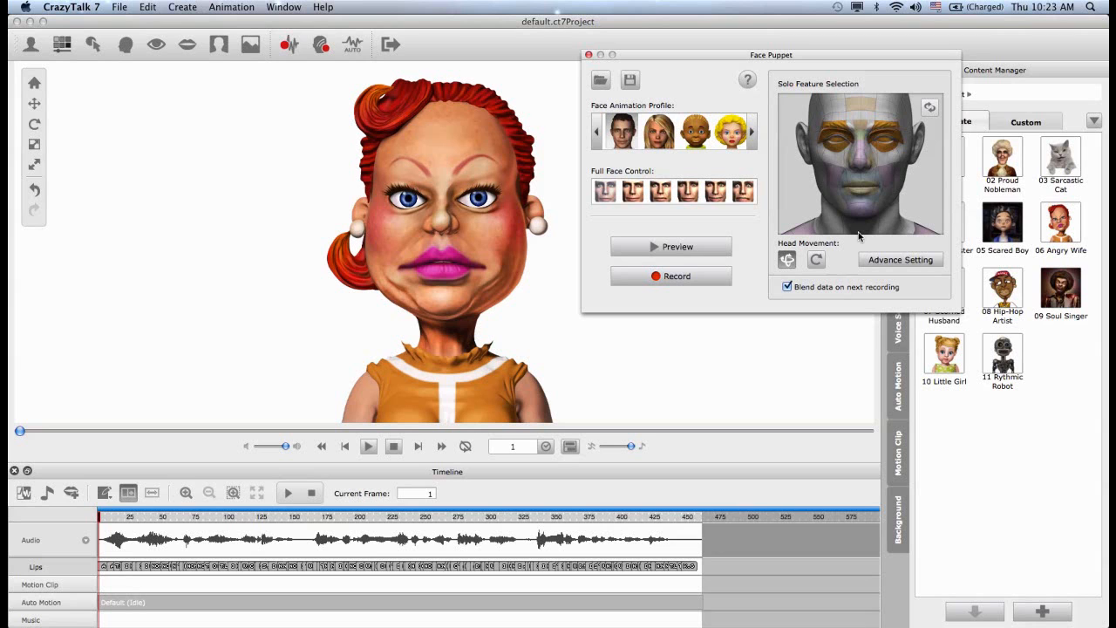
mouse_move(805, 240)
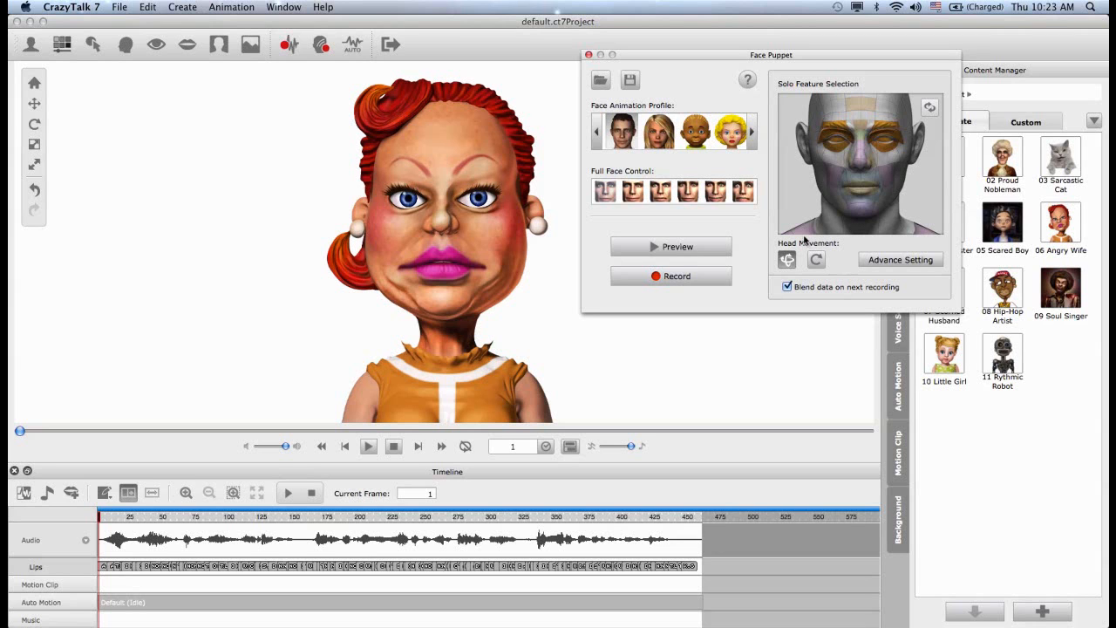
mouse_move(903, 164)
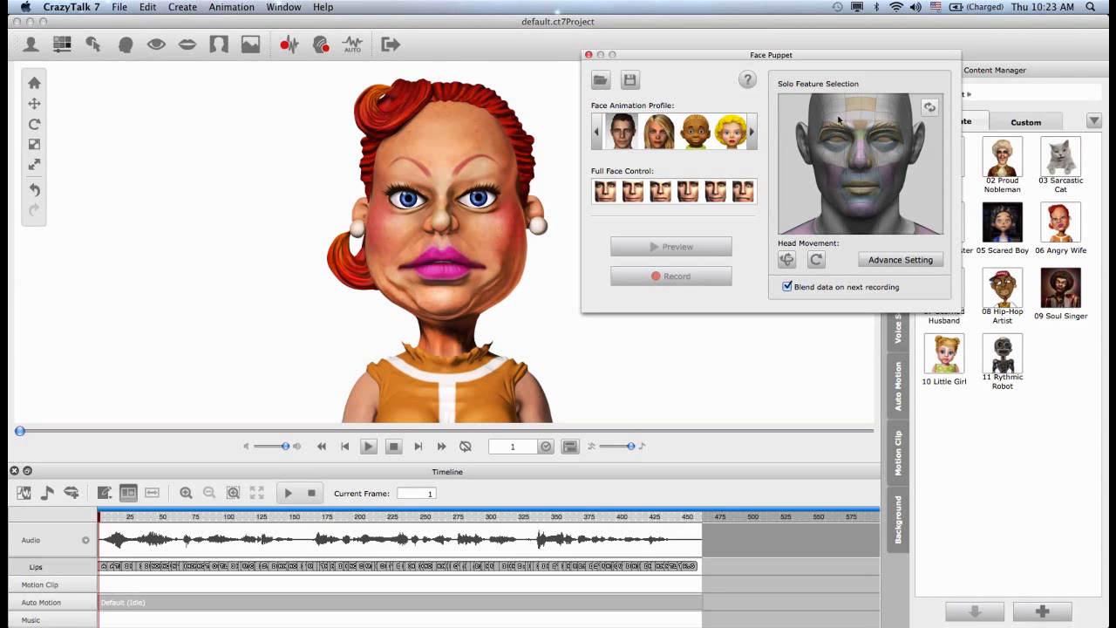
mouse_move(844, 183)
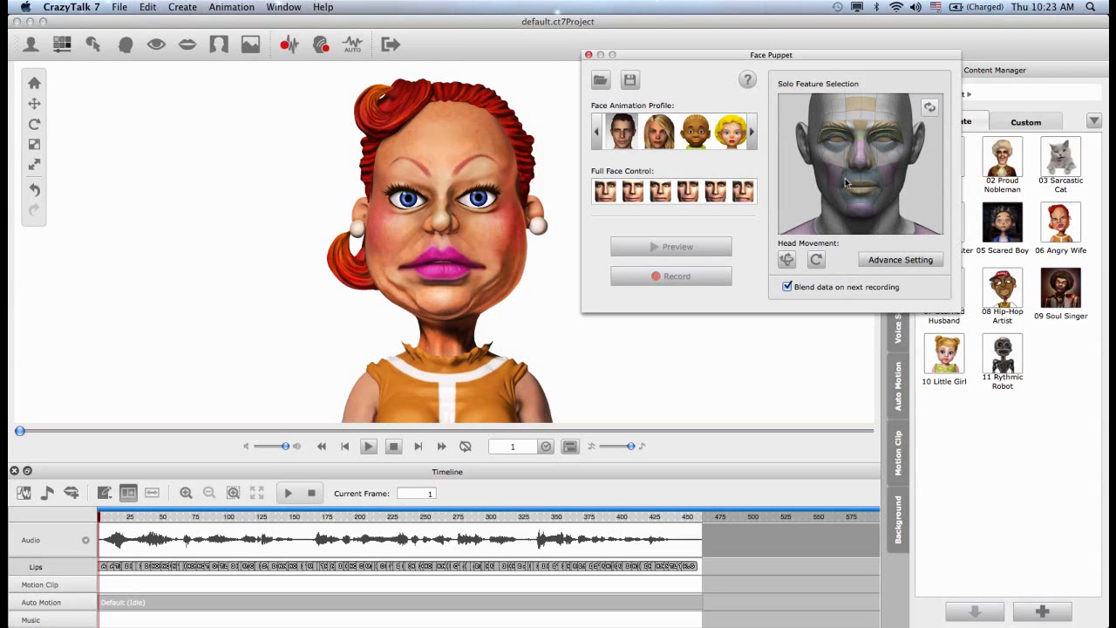
mouse_move(771, 279)
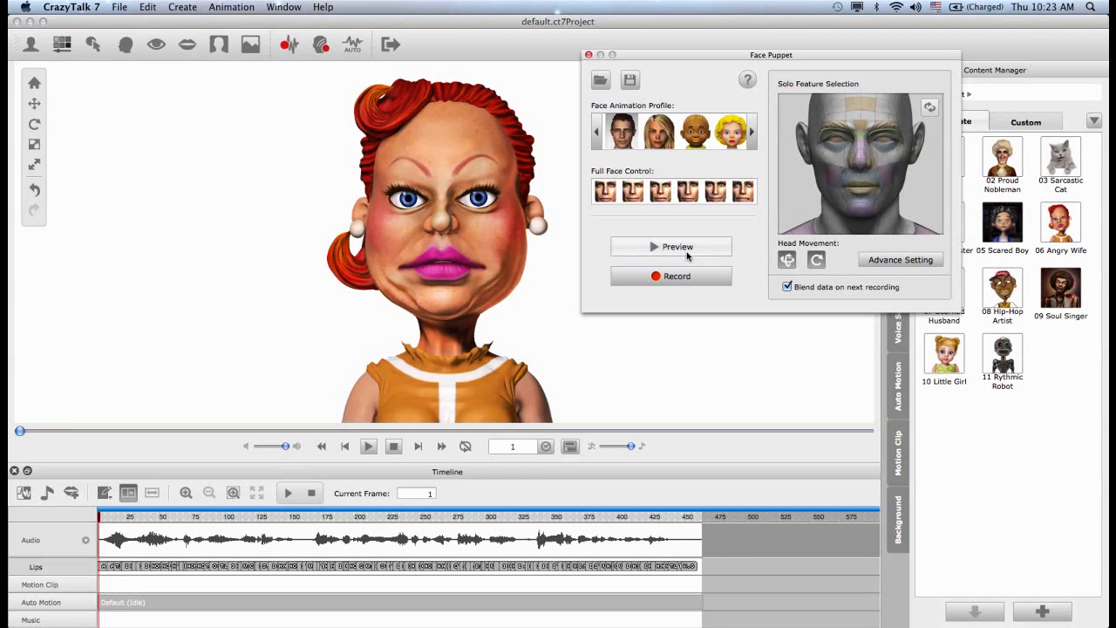
Start a live puppeteering preview of the selected solo facial features
click(669, 247)
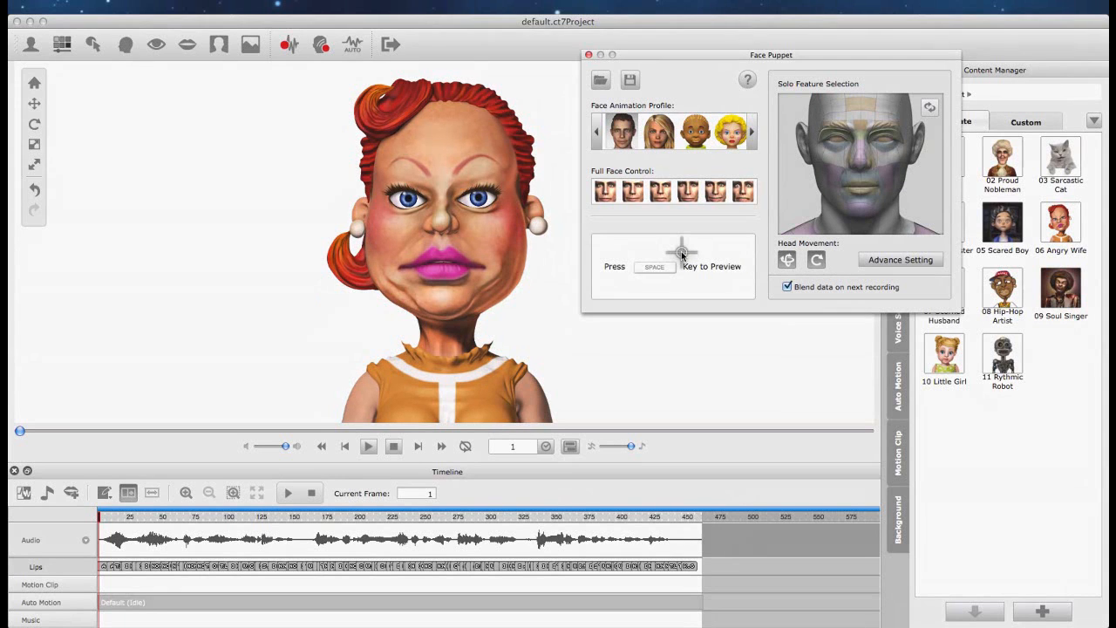
key(space)
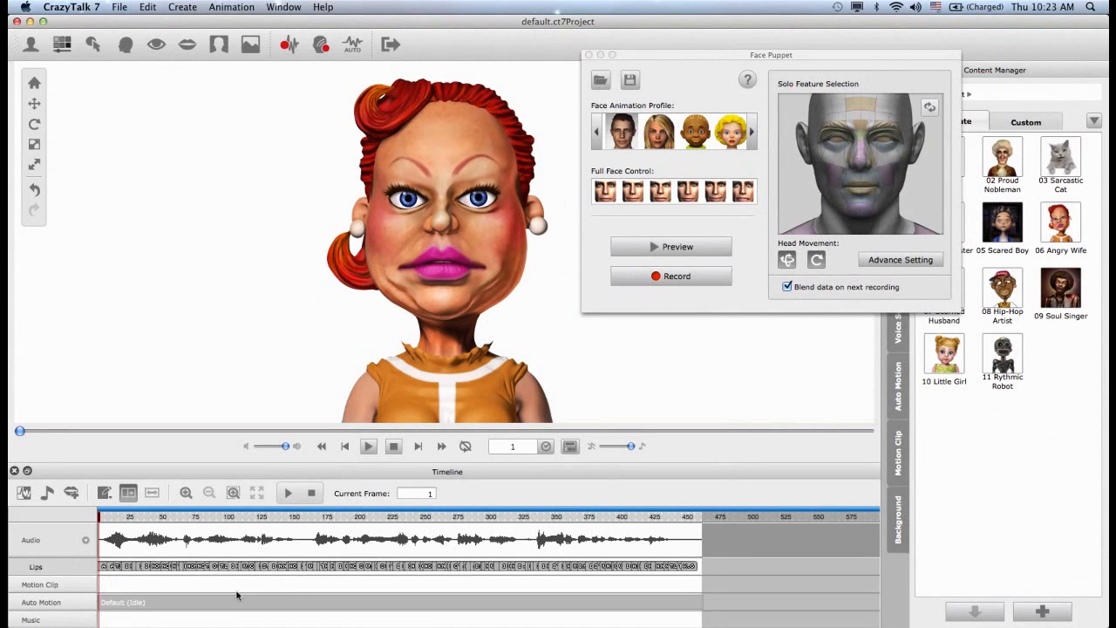
Record a face puppet motion pass that fills the motion track
click(670, 245)
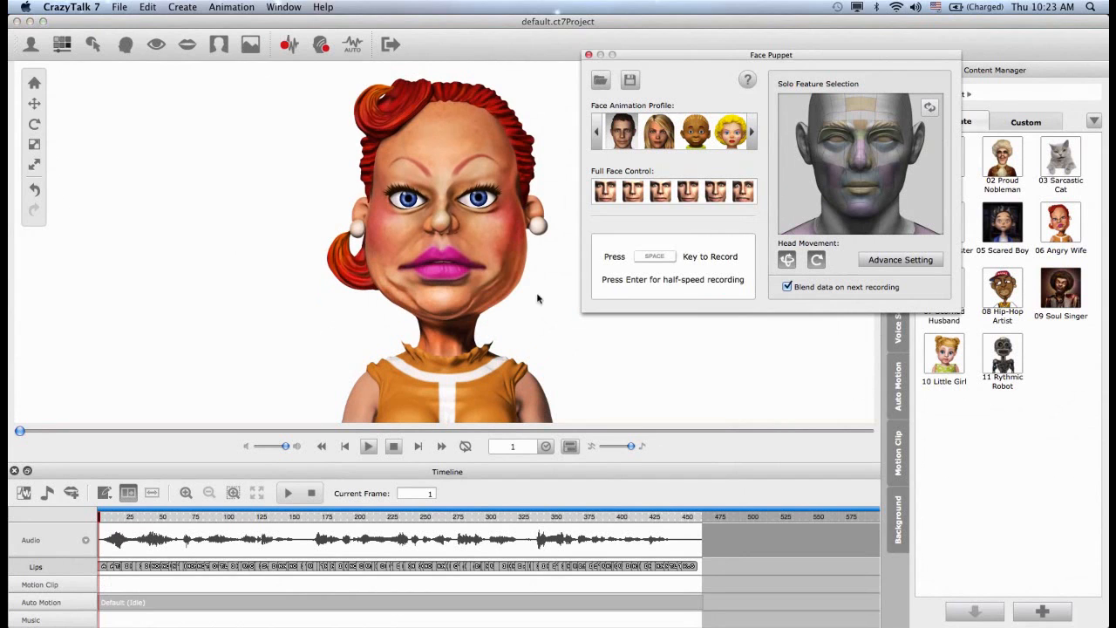
key(space)
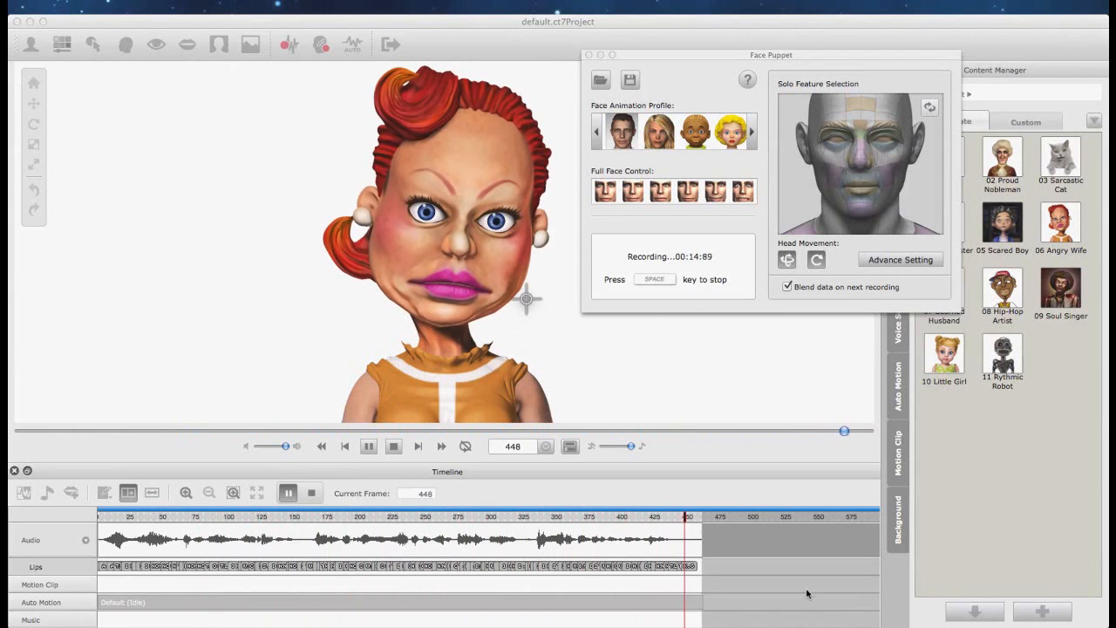
key(space)
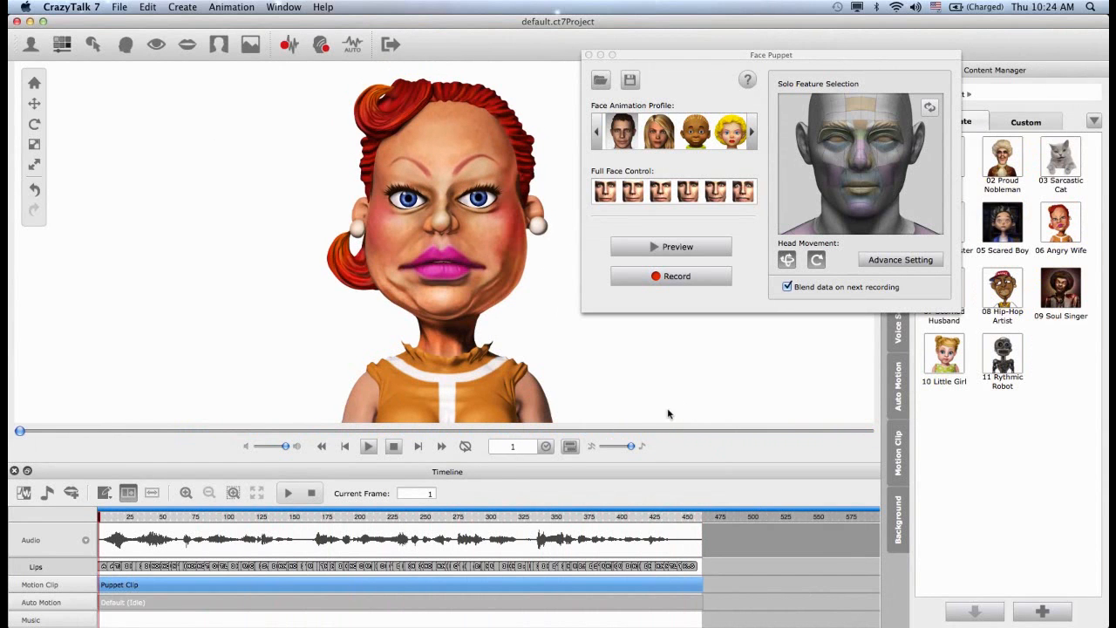
mouse_move(300, 584)
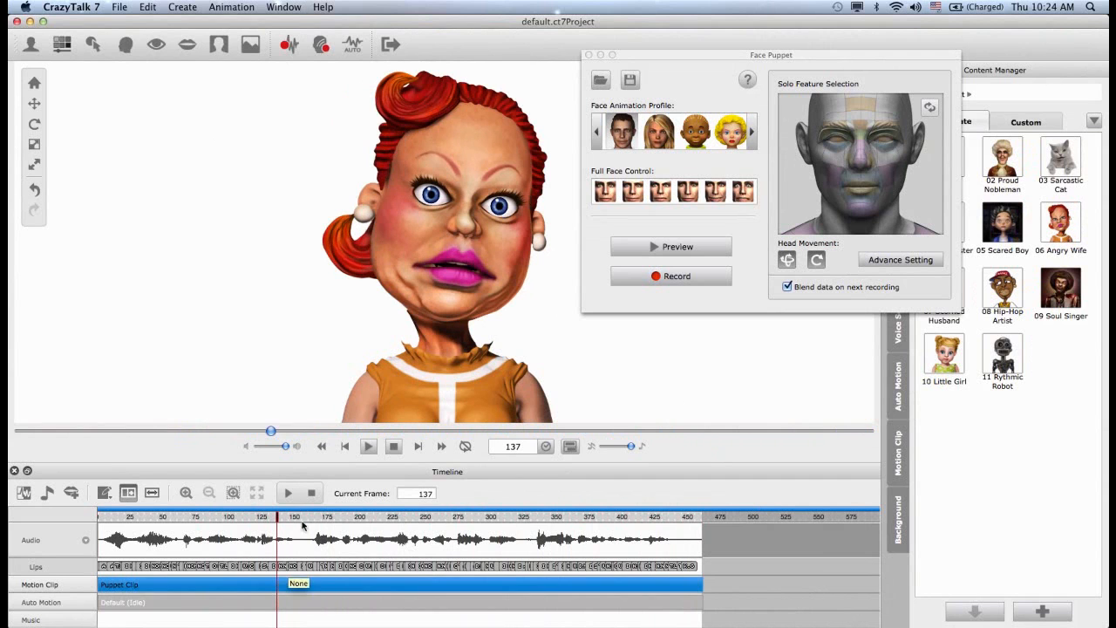
Play back the recorded puppet clip on the timeline and return to the start
click(310, 492)
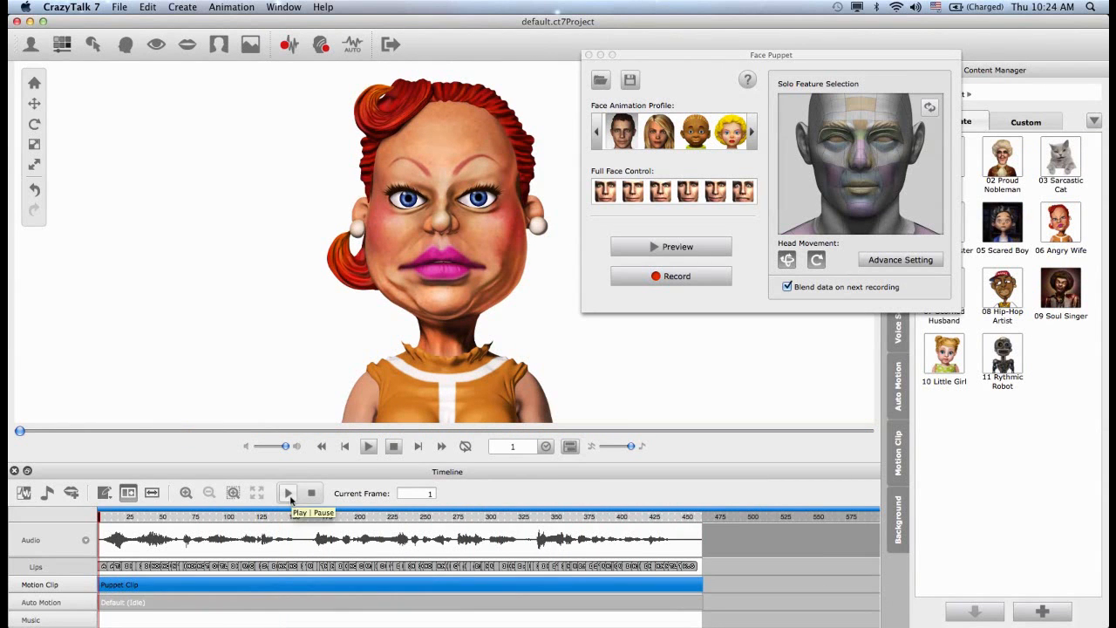
click(288, 491)
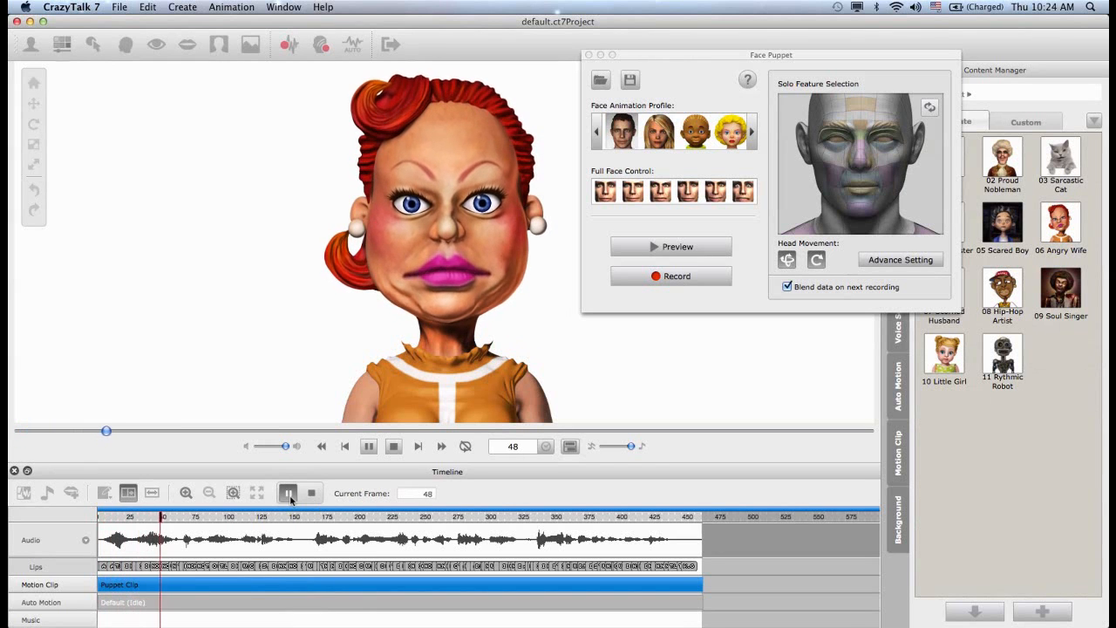
click(368, 446)
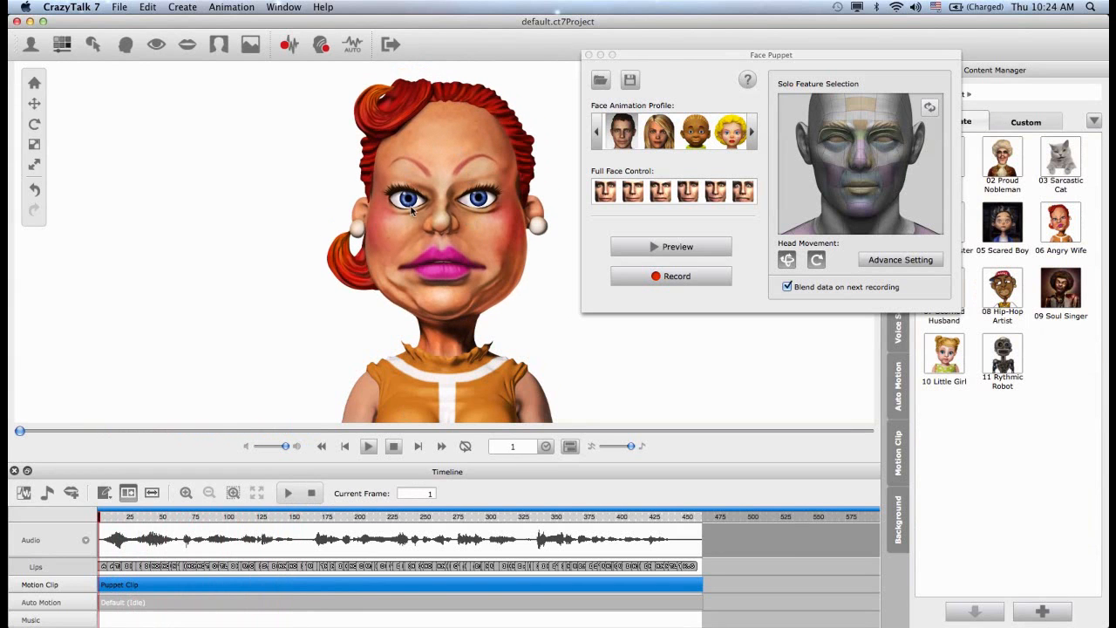
mouse_move(513, 194)
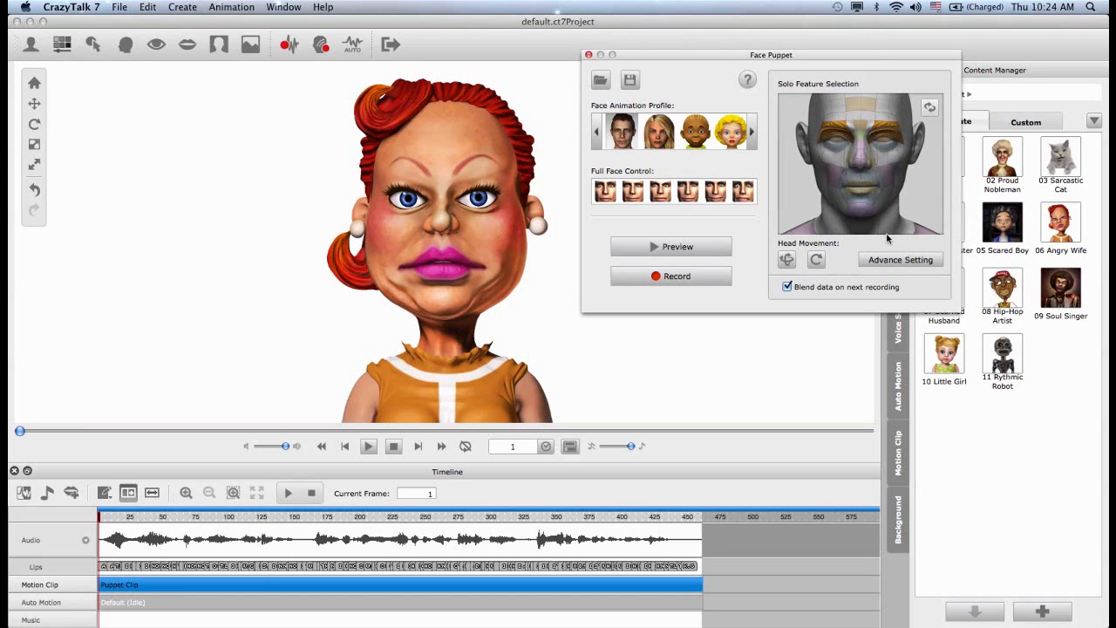
mouse_move(900, 263)
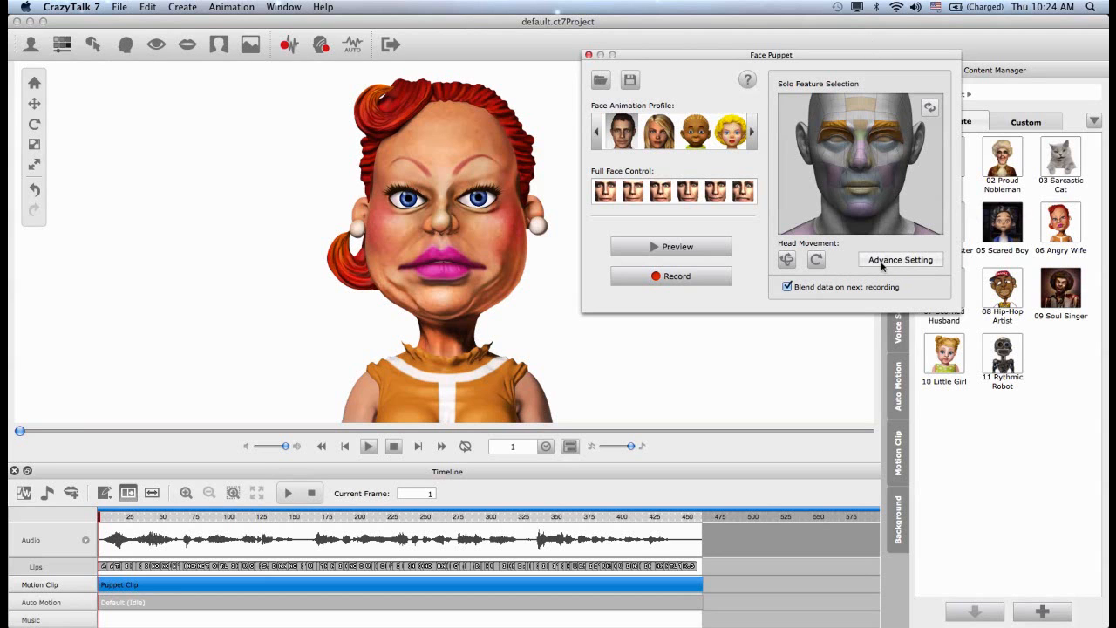
click(900, 260)
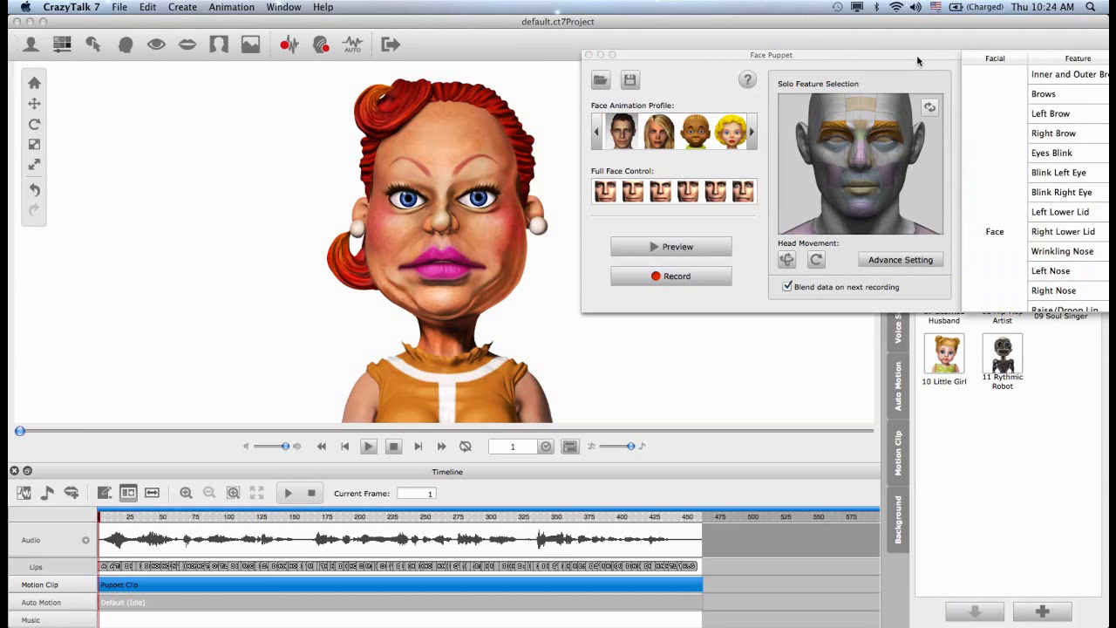
drag(770, 54, 656, 56)
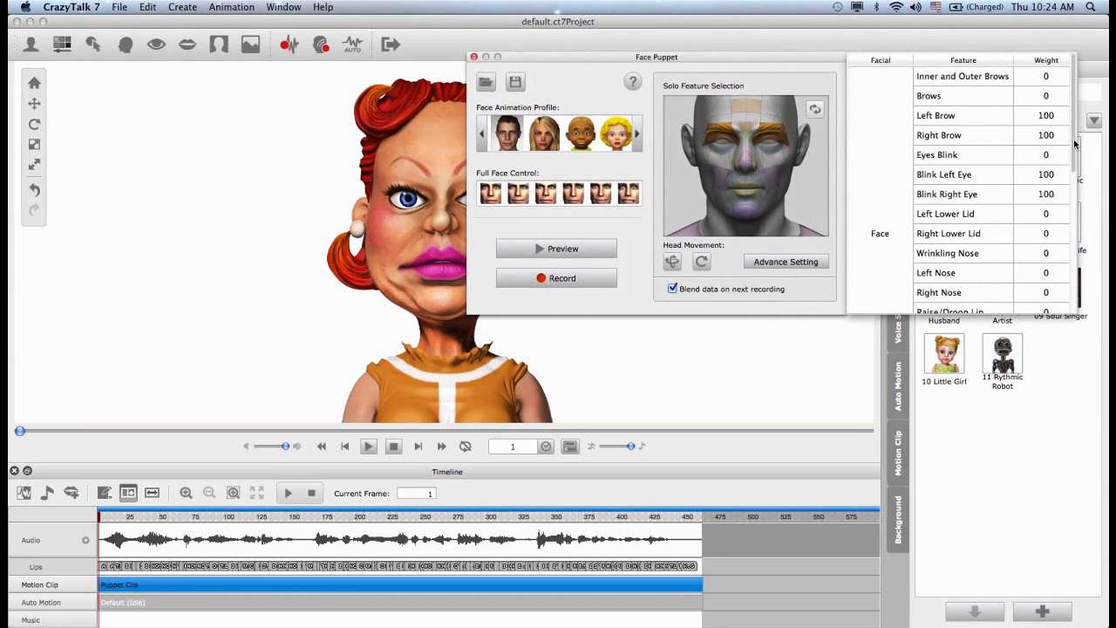
scroll(down, 3)
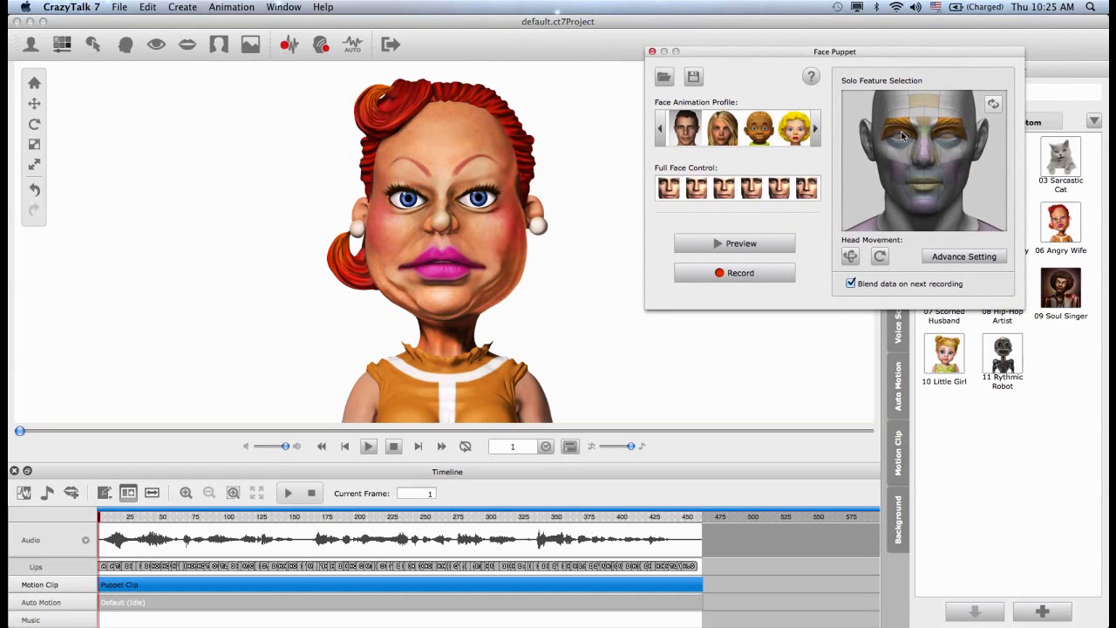
click(924, 125)
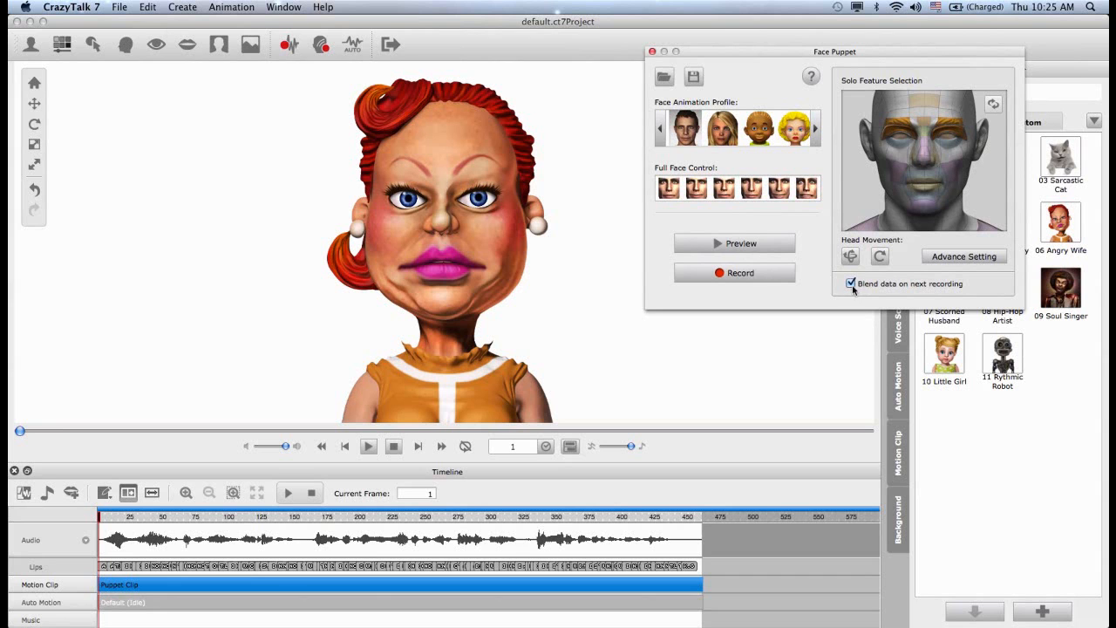
mouse_move(865, 291)
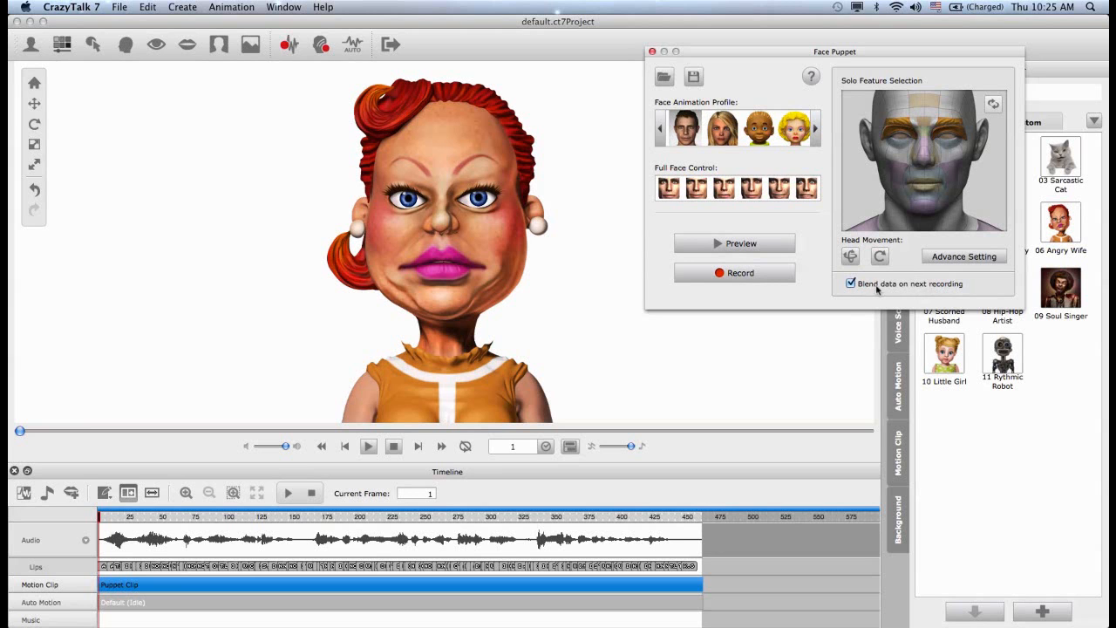
click(851, 283)
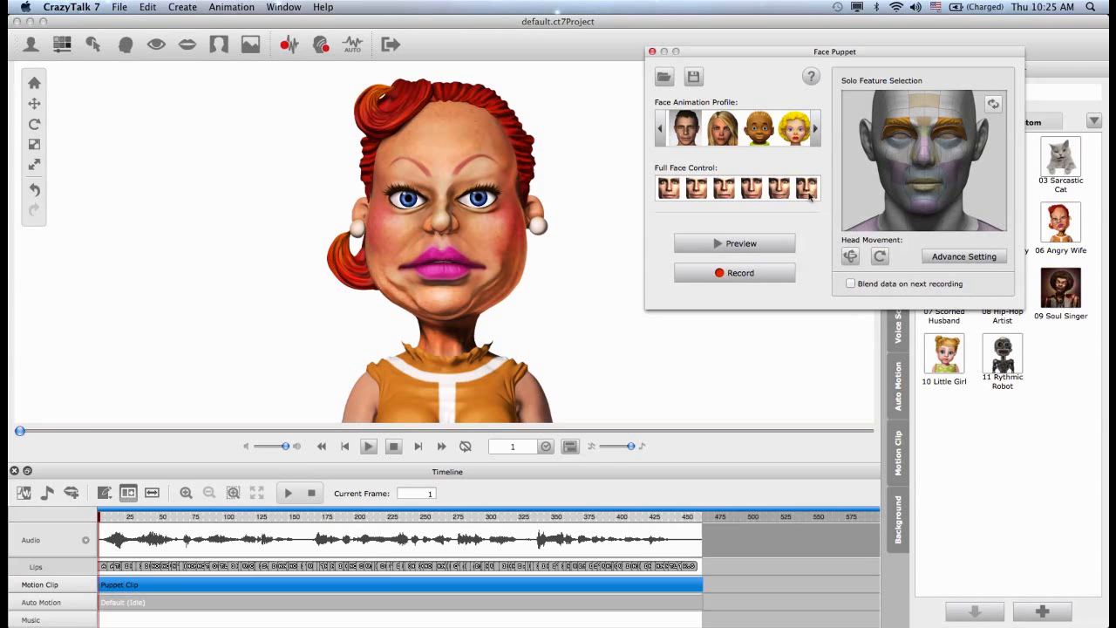
mouse_move(640, 364)
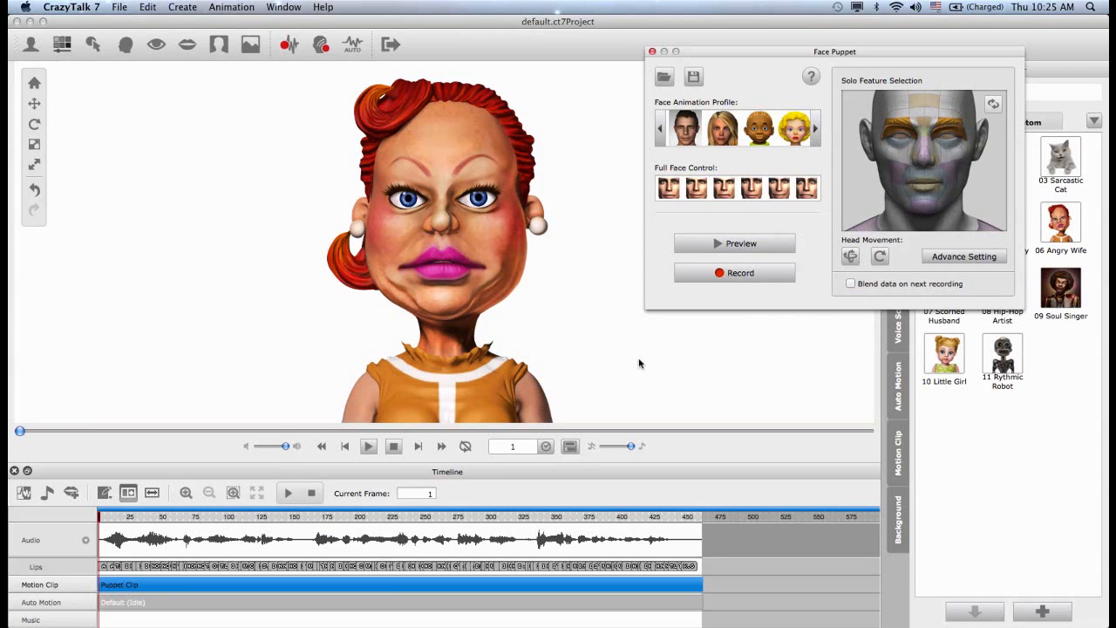
mouse_move(195, 590)
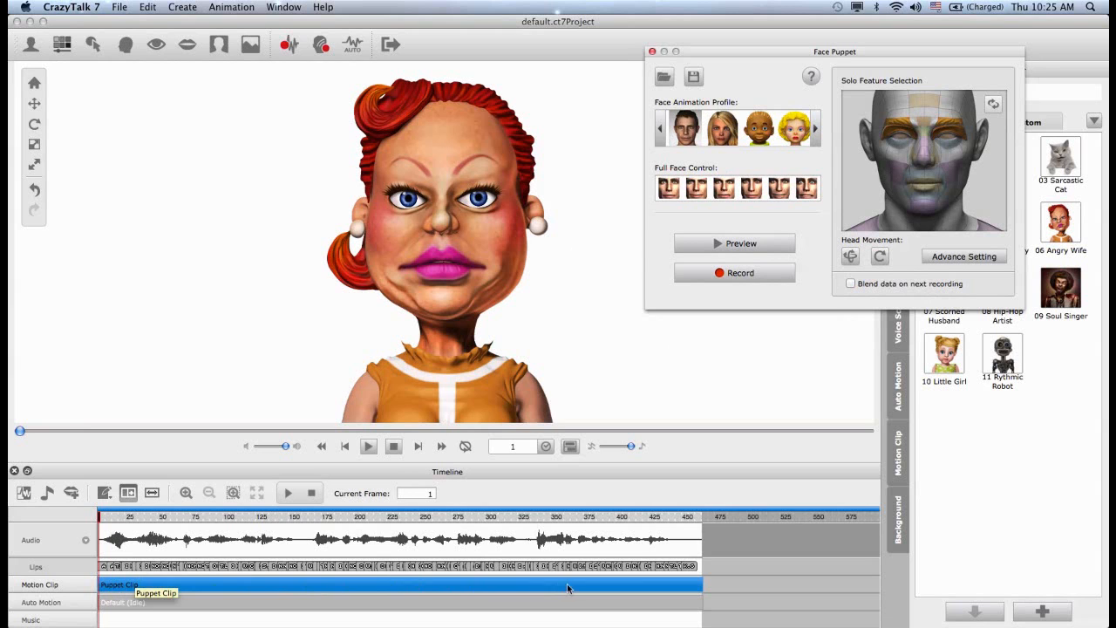
mouse_move(854, 301)
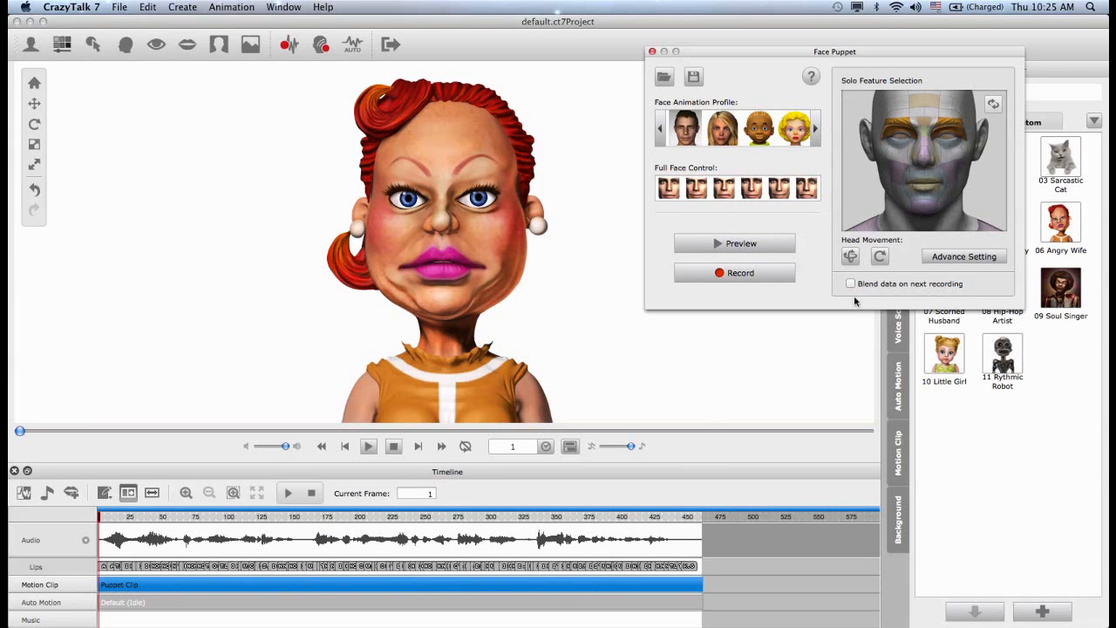
click(851, 283)
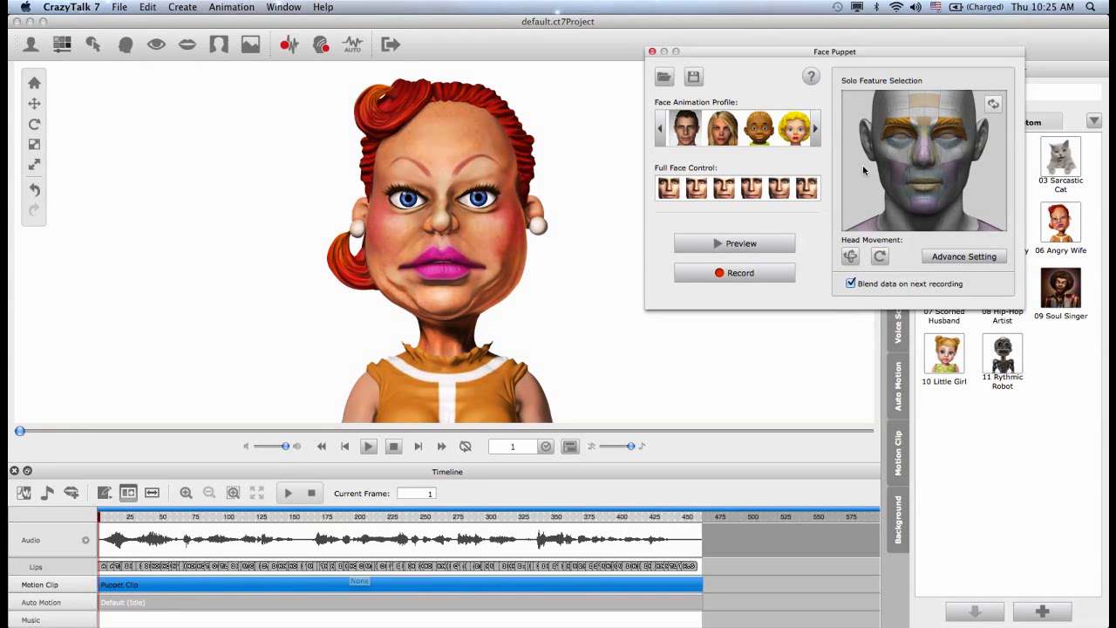
mouse_move(910, 113)
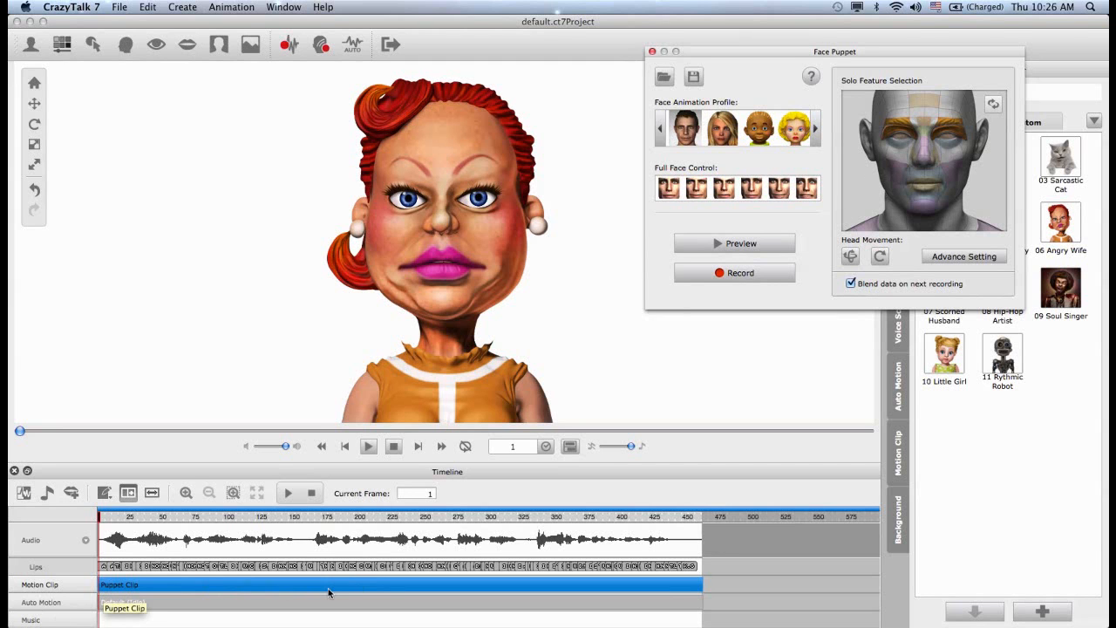
mouse_move(328, 460)
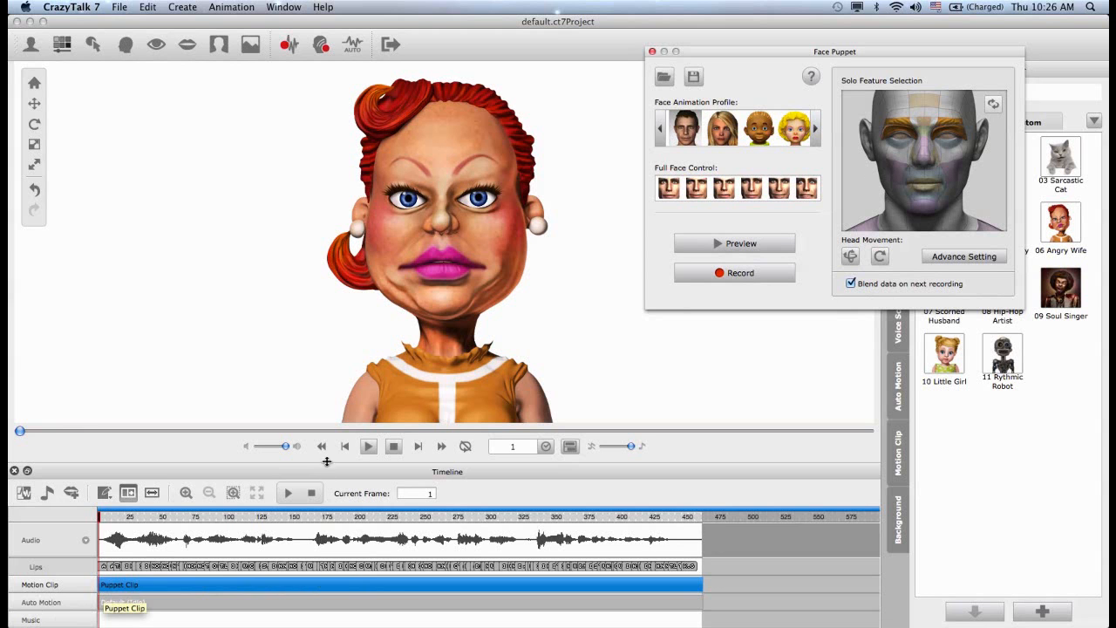
click(734, 242)
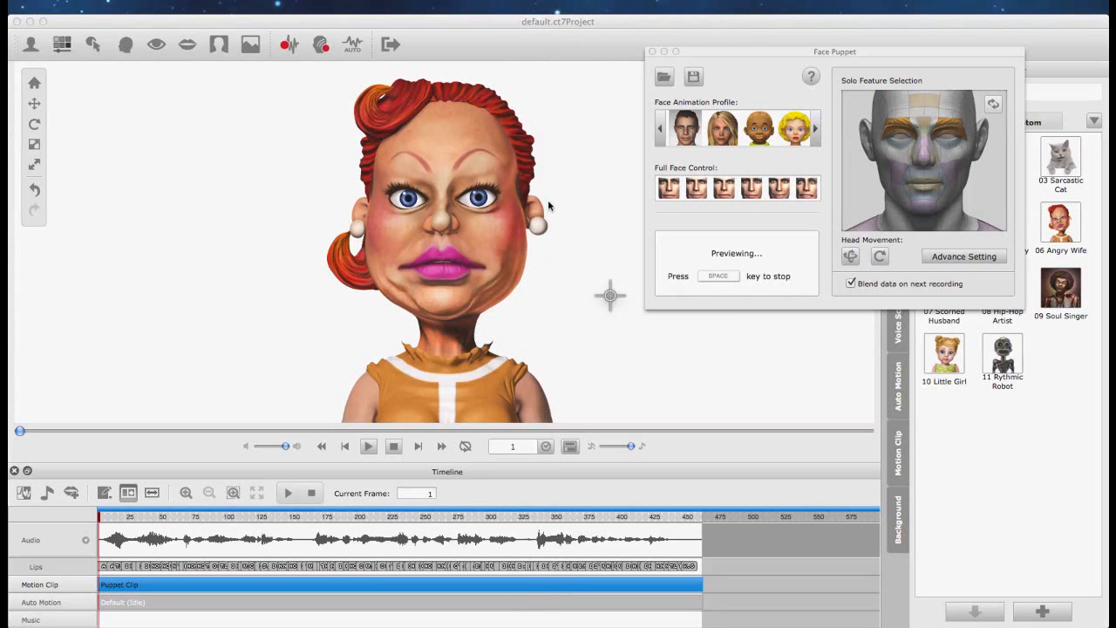
mouse_move(549, 213)
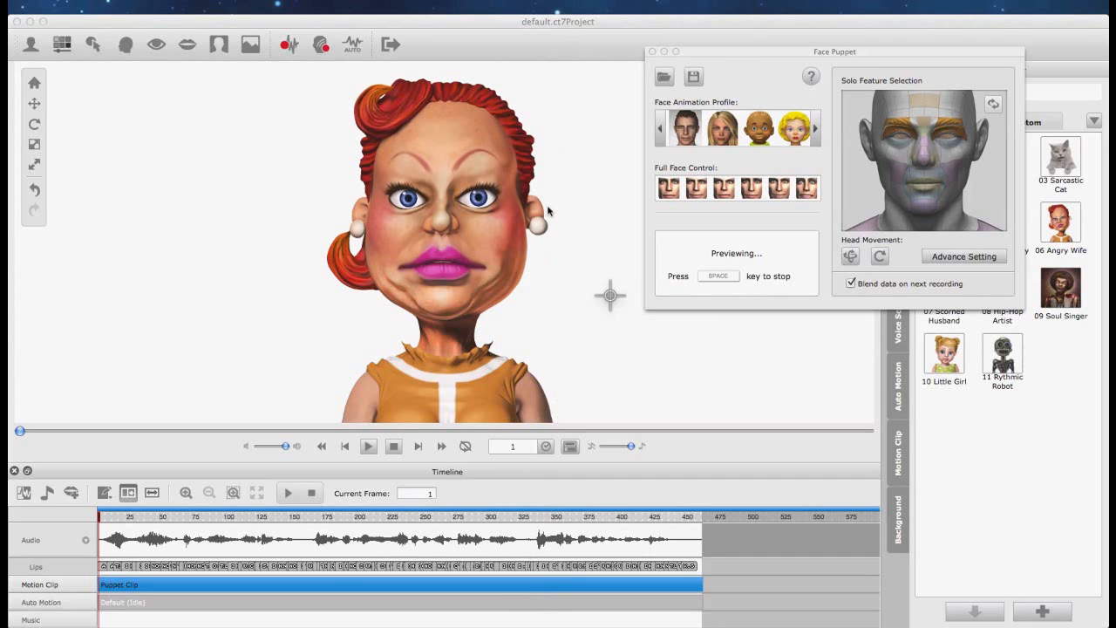
mouse_move(551, 112)
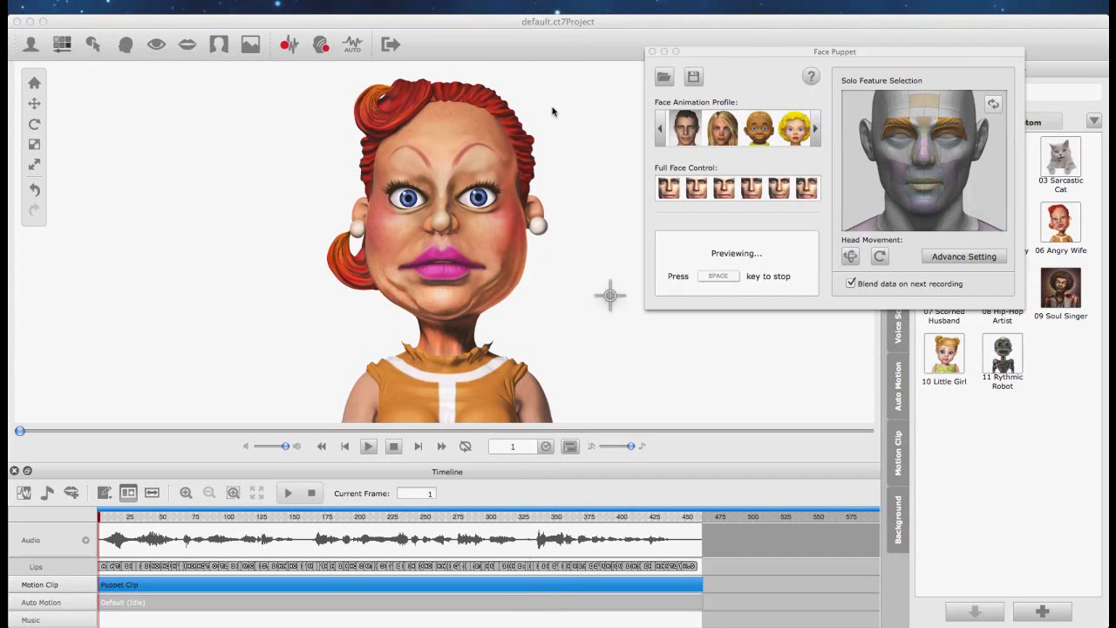
mouse_move(542, 69)
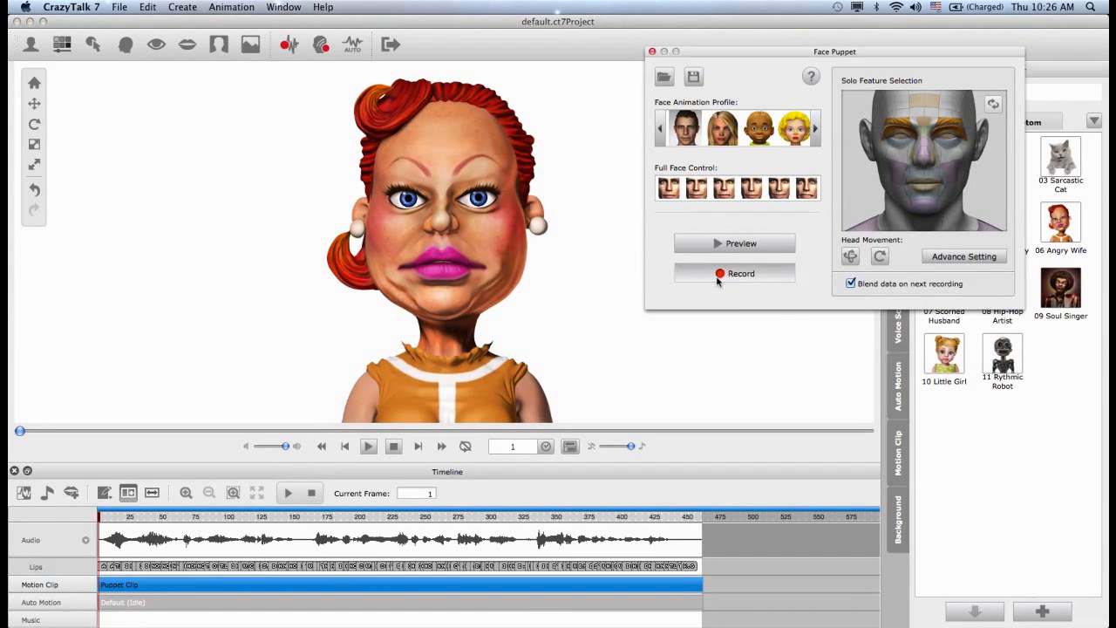
click(739, 272)
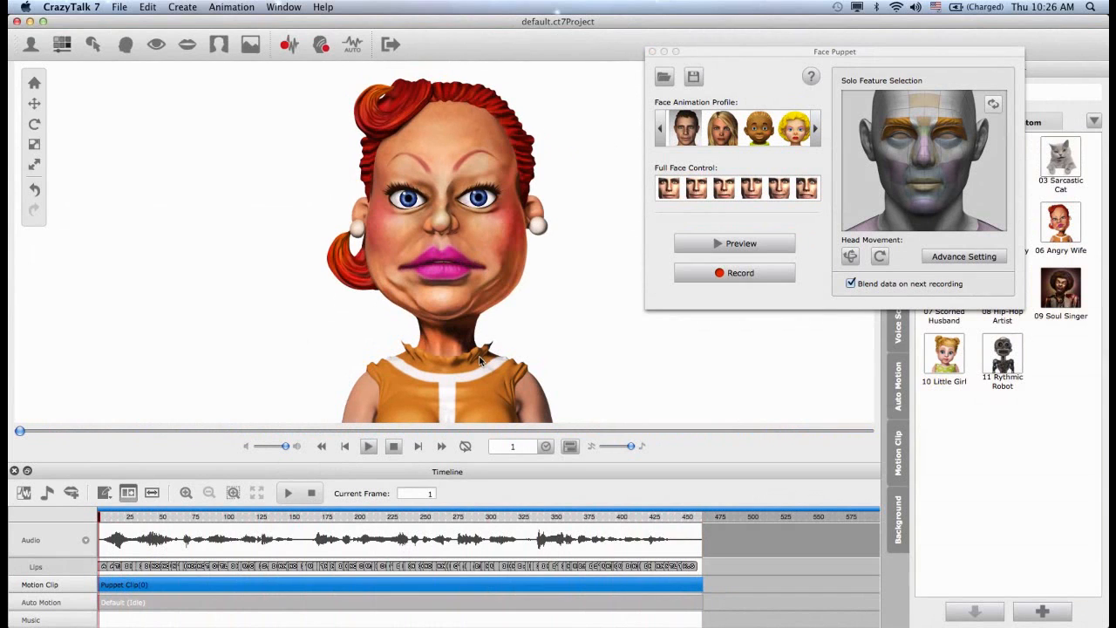
mouse_move(349, 482)
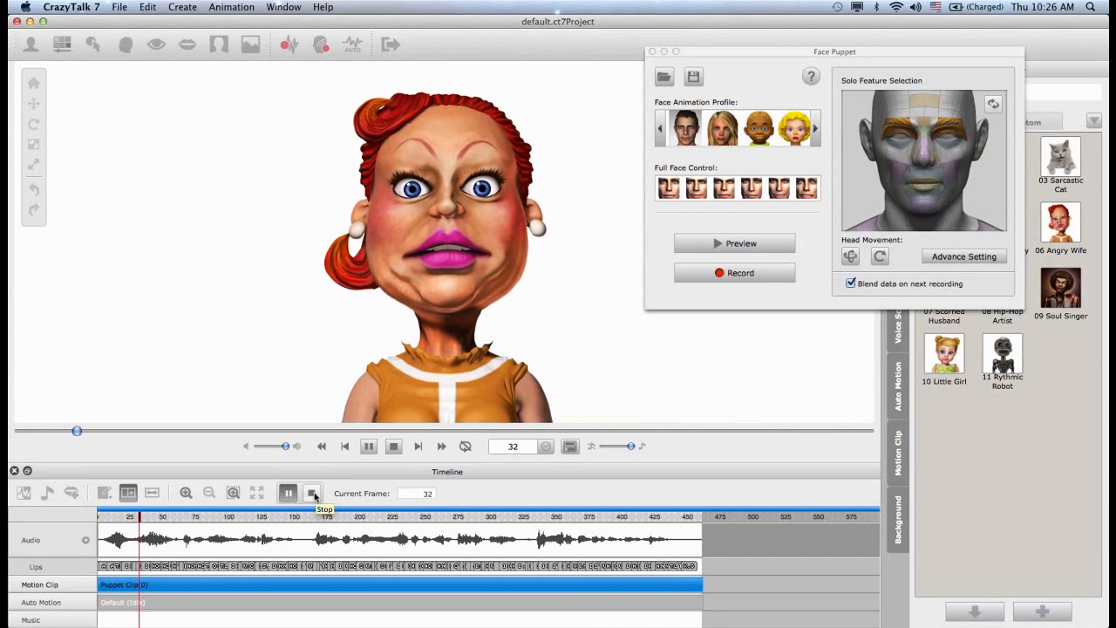
click(368, 446)
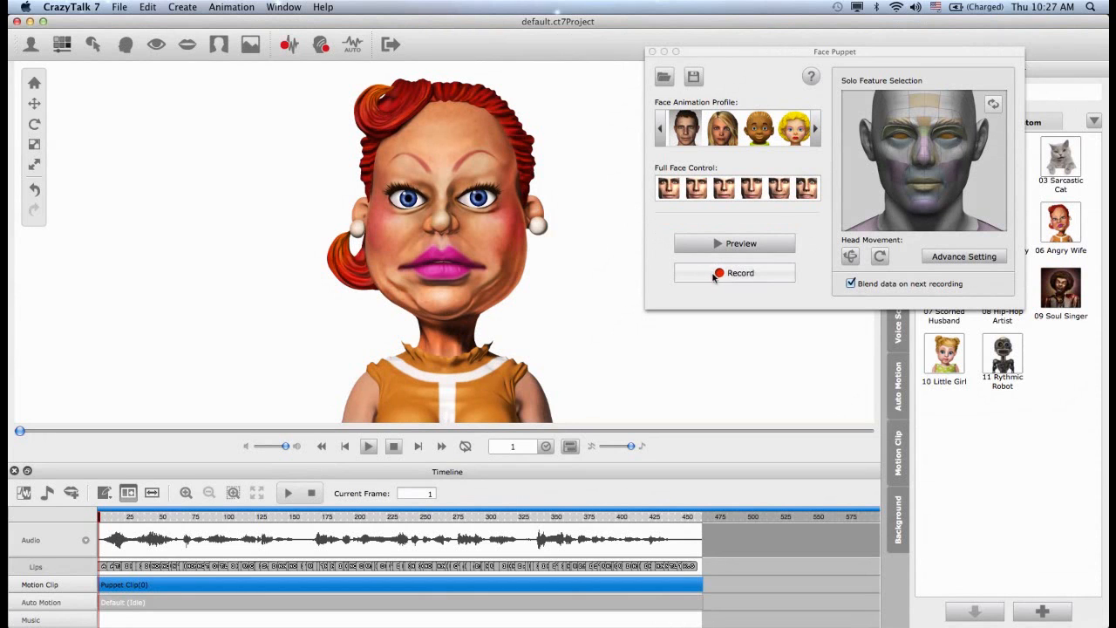
Record a frowning-brow puppeteering pass blended over the existing puppet clip
click(740, 272)
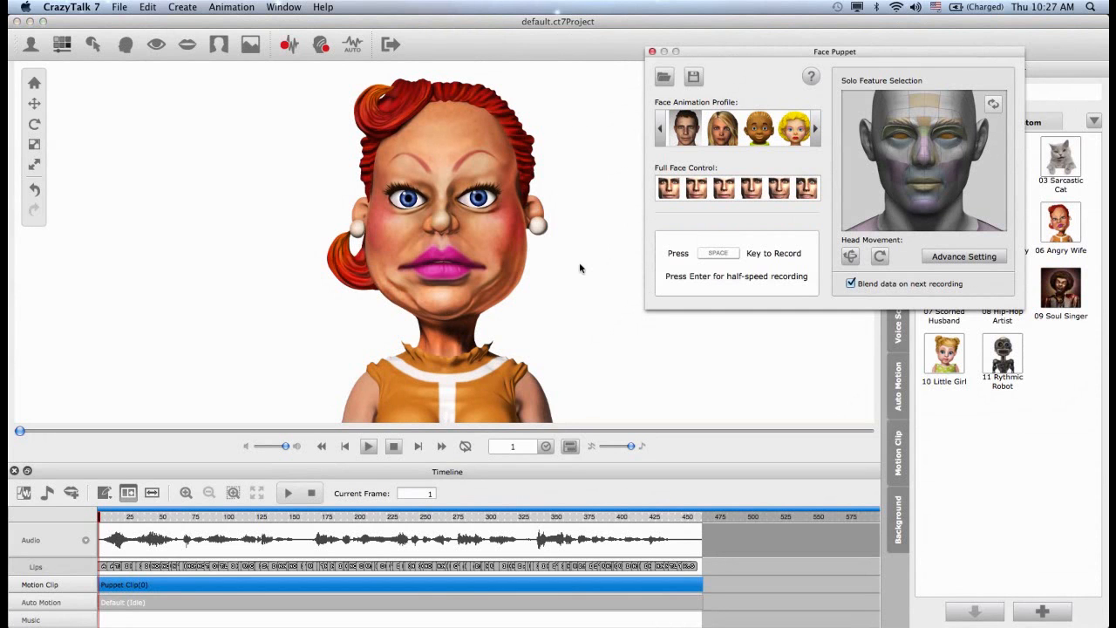
key(space)
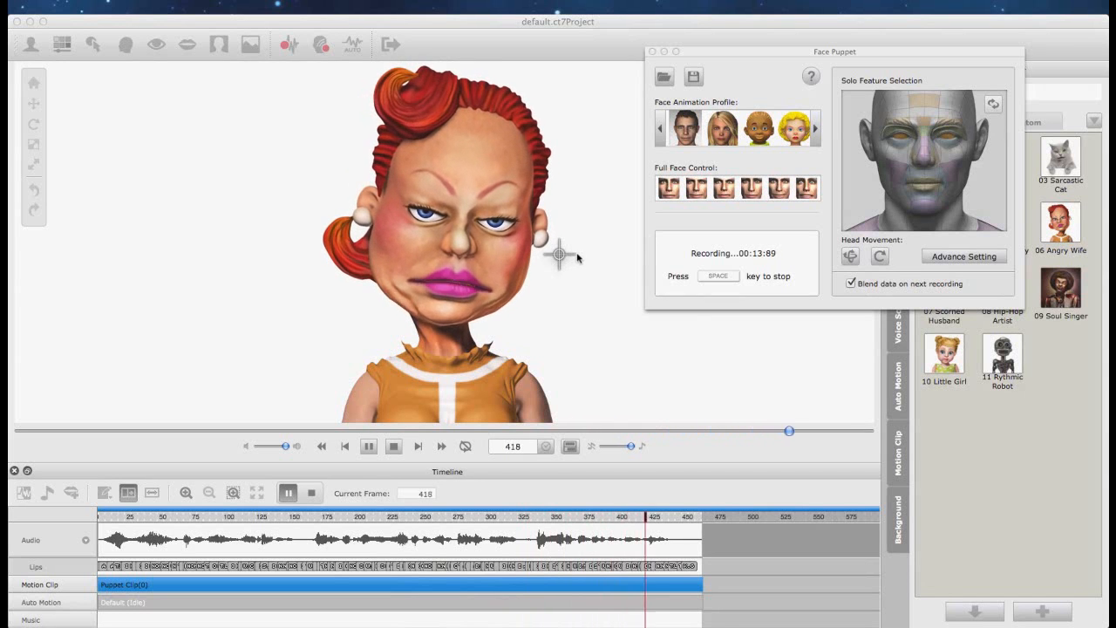
key(space)
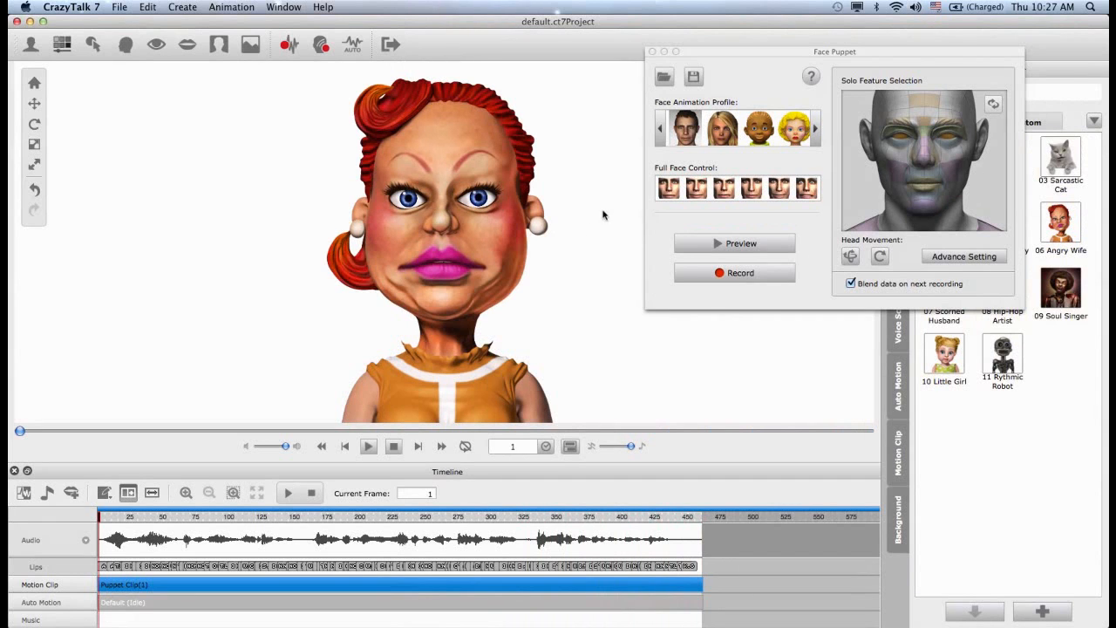
mouse_move(663, 216)
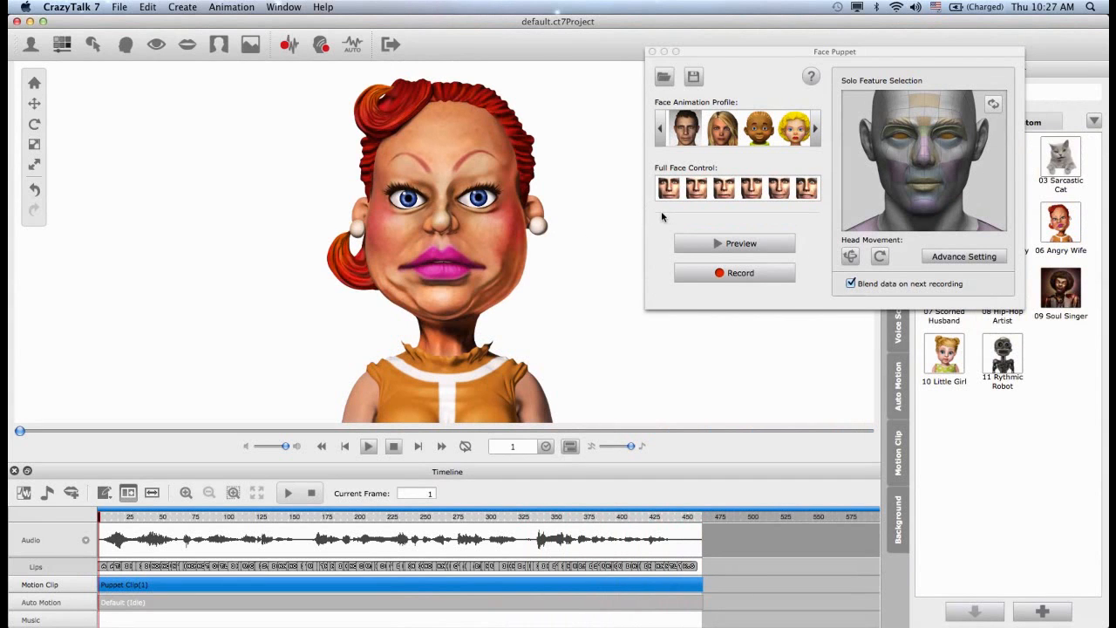
mouse_move(669, 213)
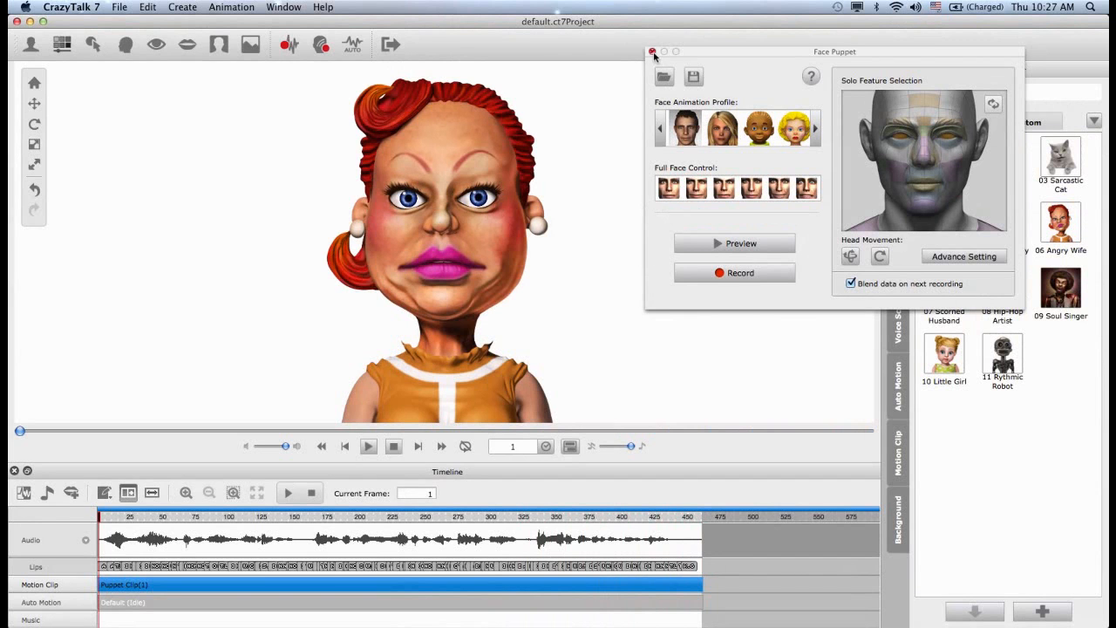
Close Face Puppet and magnify the timeline so individual lip keys show, moving to around frame 30
click(652, 53)
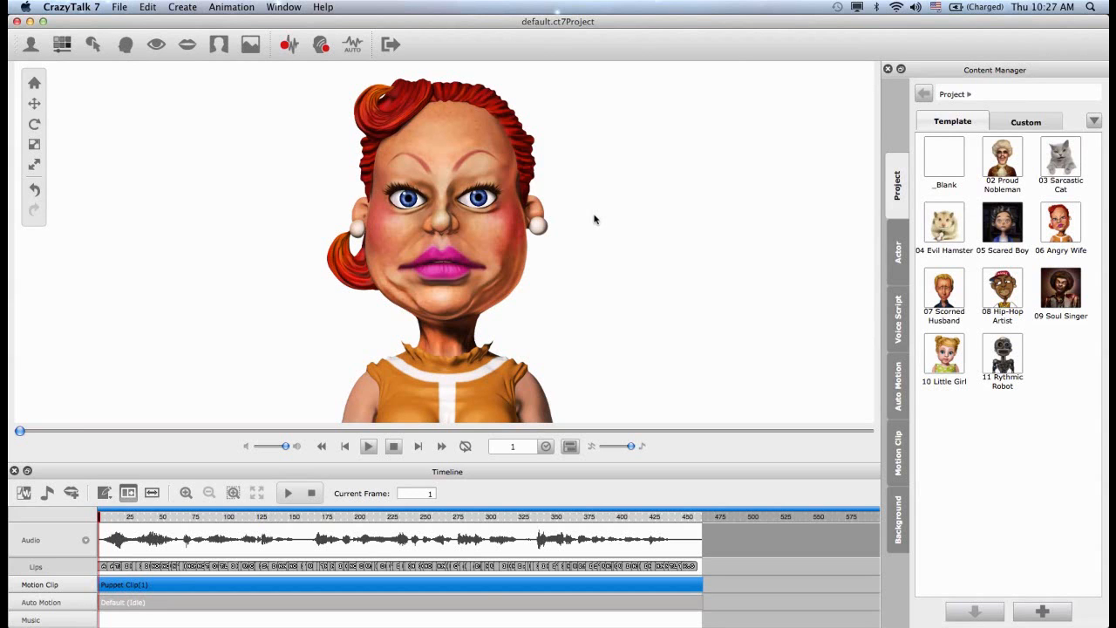
mouse_move(532, 173)
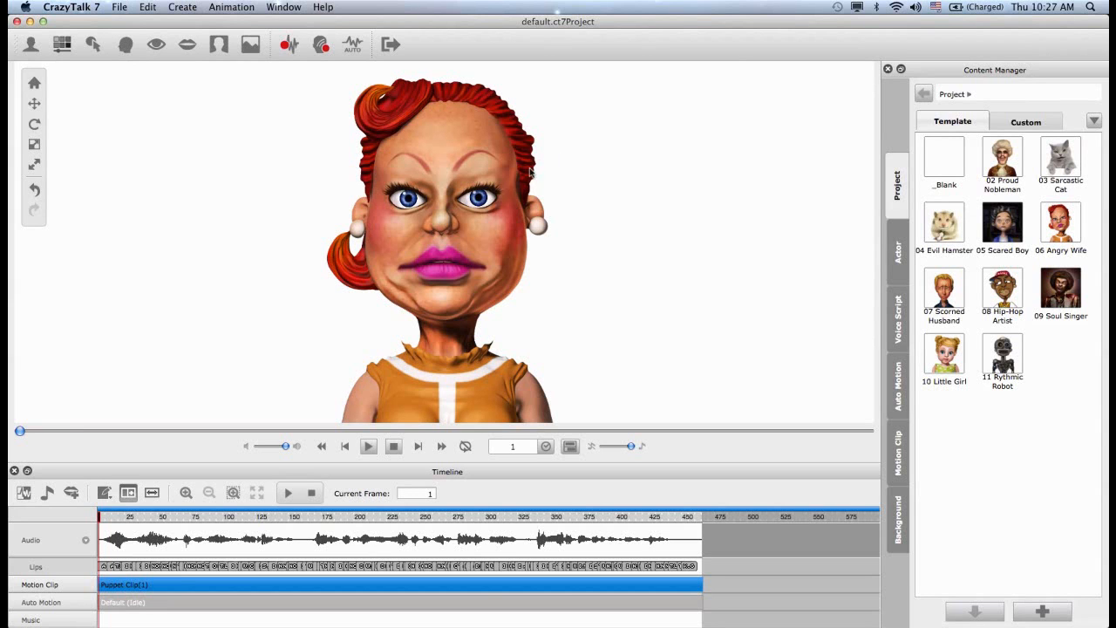
mouse_move(427, 279)
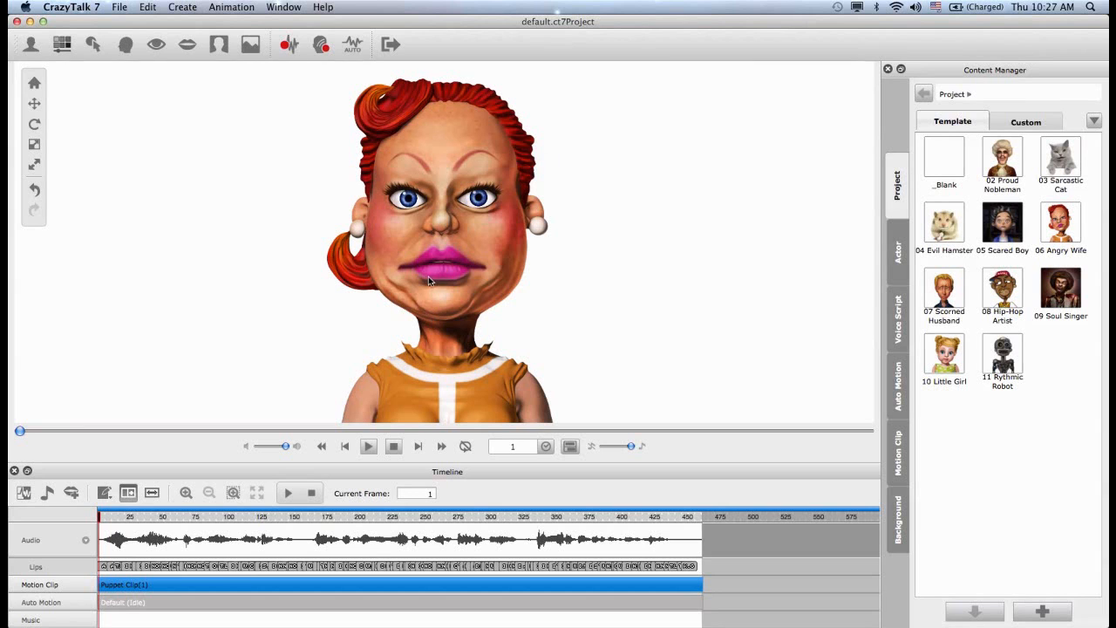
mouse_move(440, 272)
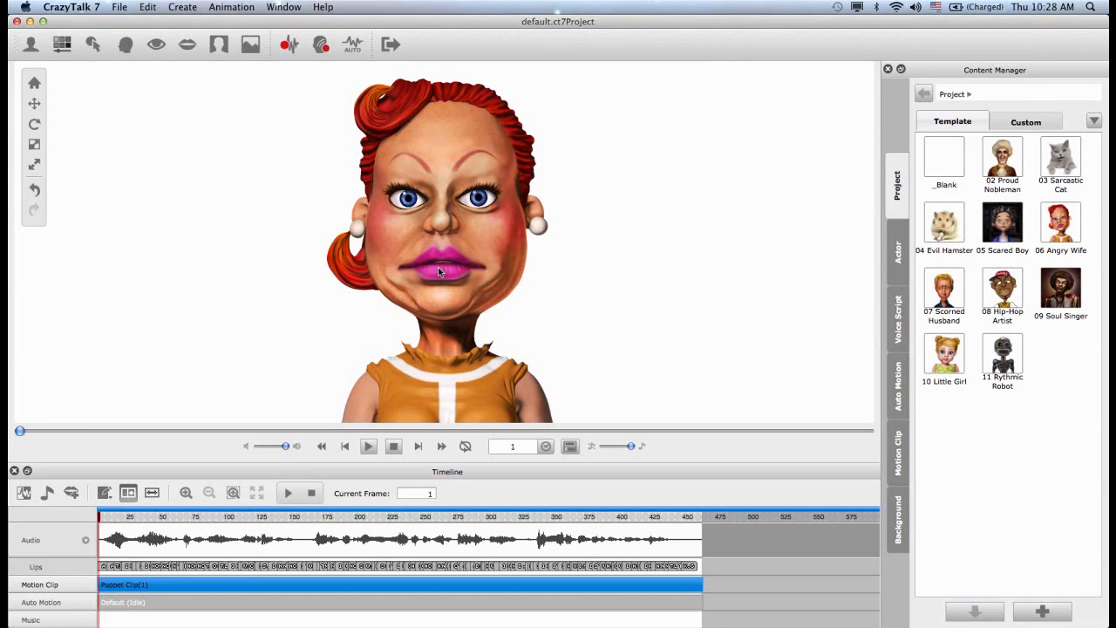
mouse_move(293, 484)
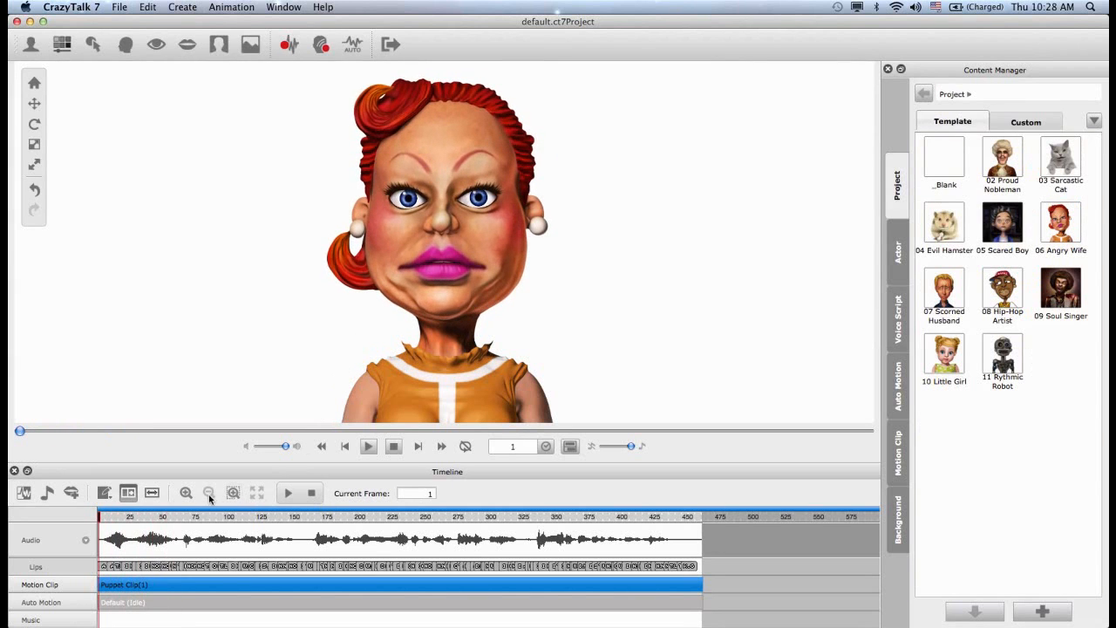
click(185, 492)
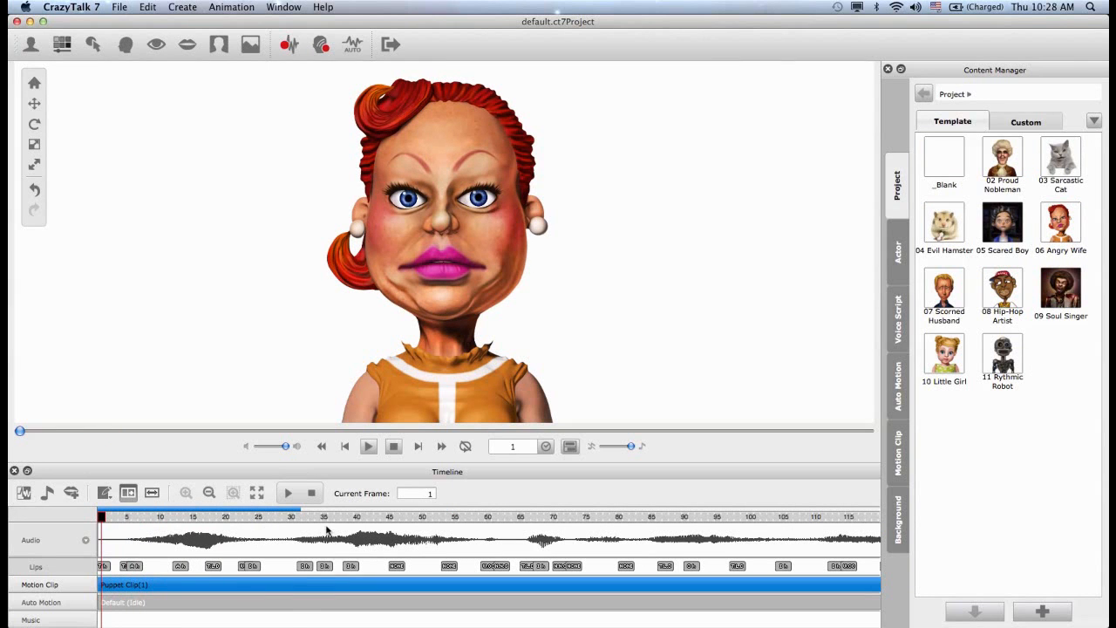
click(291, 516)
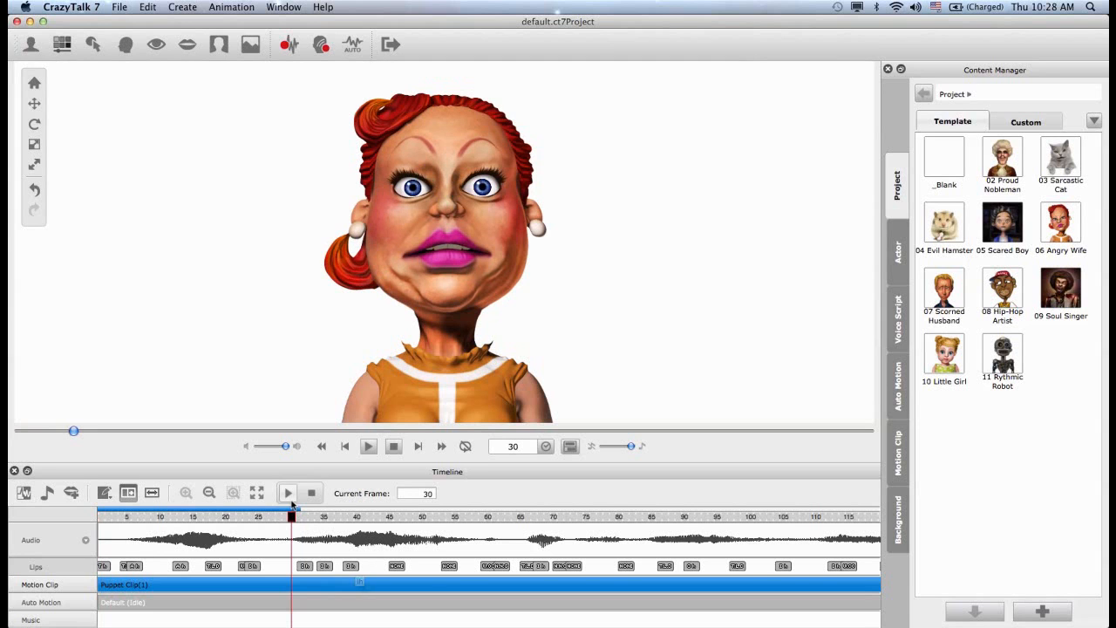
click(287, 492)
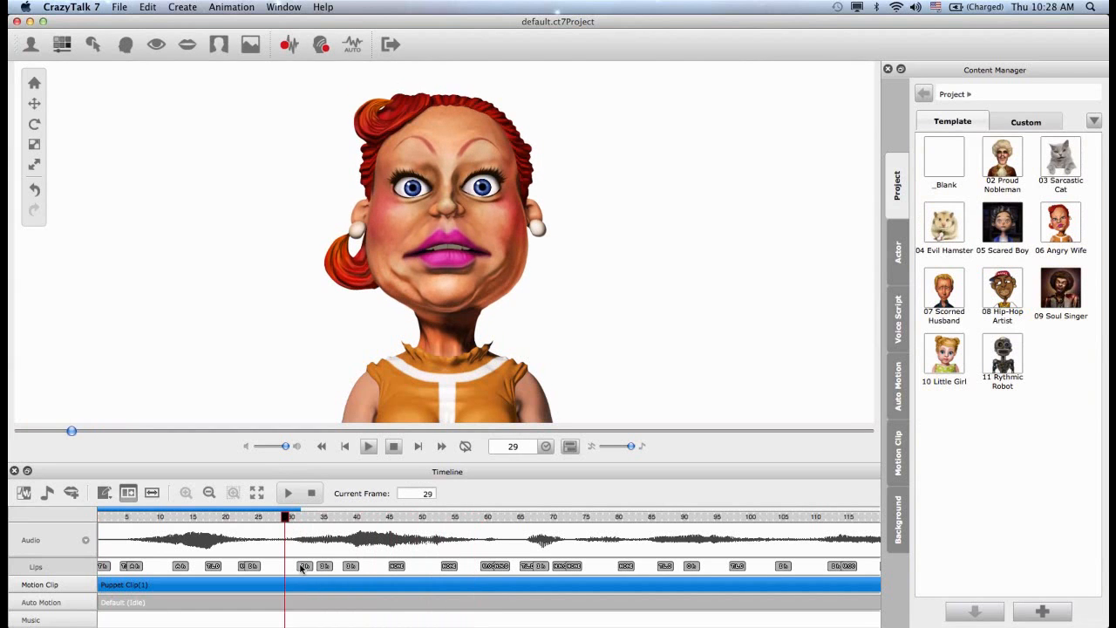
Select a mouth-shape key on the Lips track and bring up its options
click(349, 516)
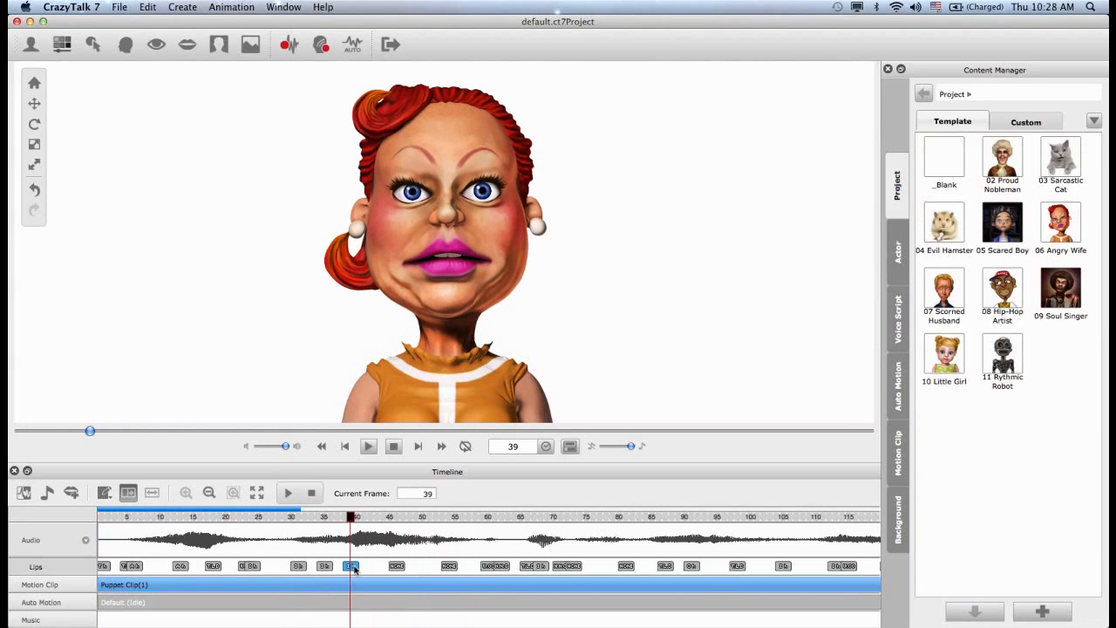
right_click(351, 565)
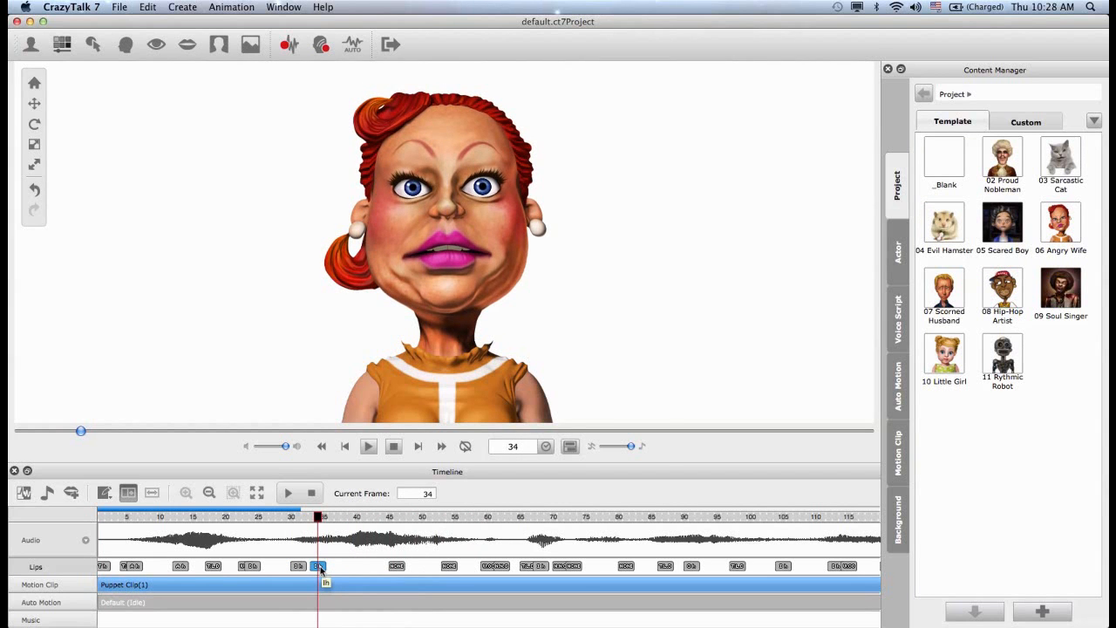
Edit the lip key in the Lip Sync dialog, raising Expressiveness to 100 for a wide-open mouth
double_click(317, 565)
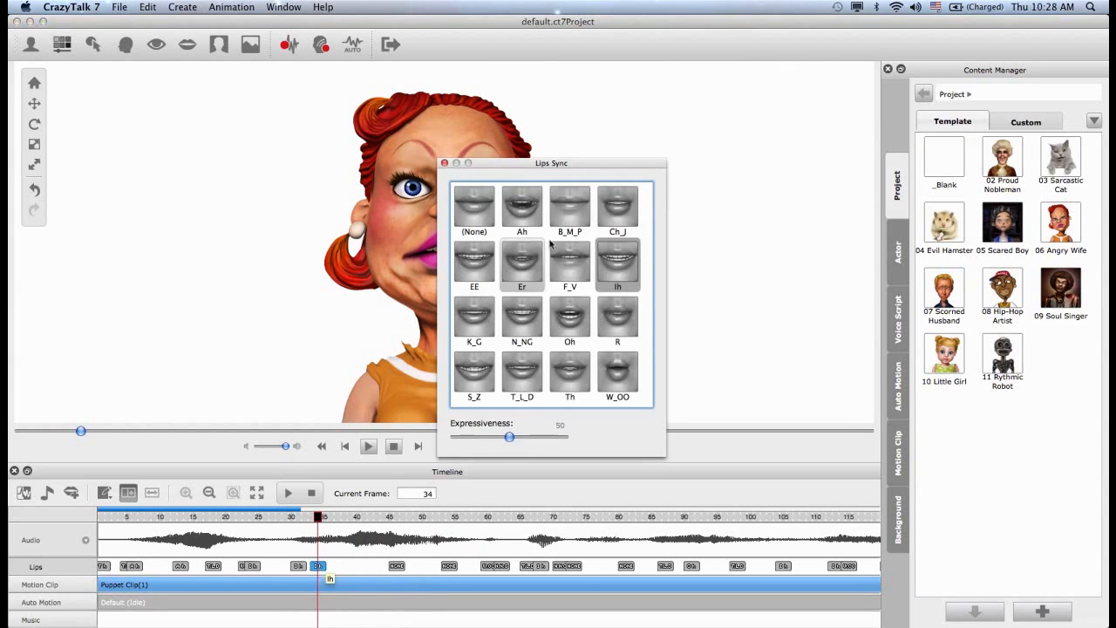
drag(551, 164, 619, 129)
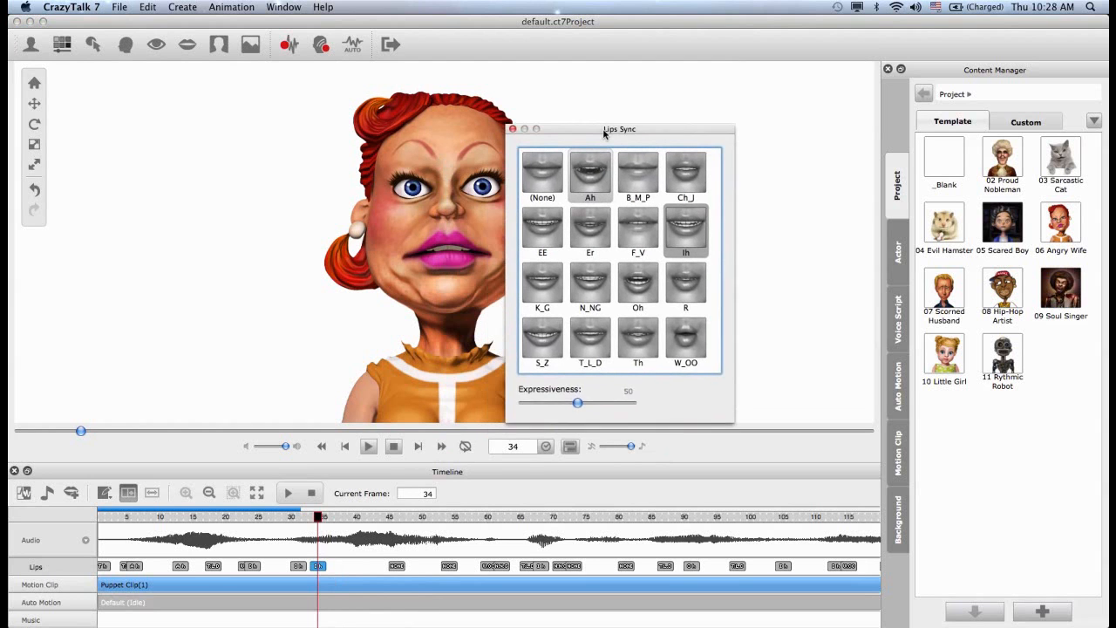
drag(619, 129, 659, 97)
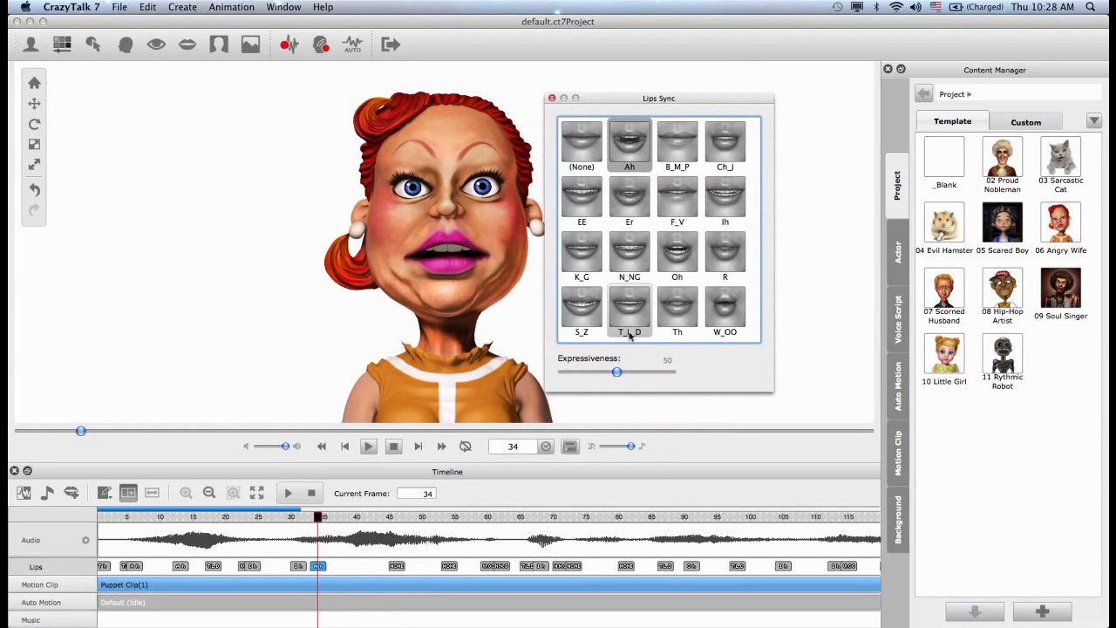
drag(617, 373, 670, 373)
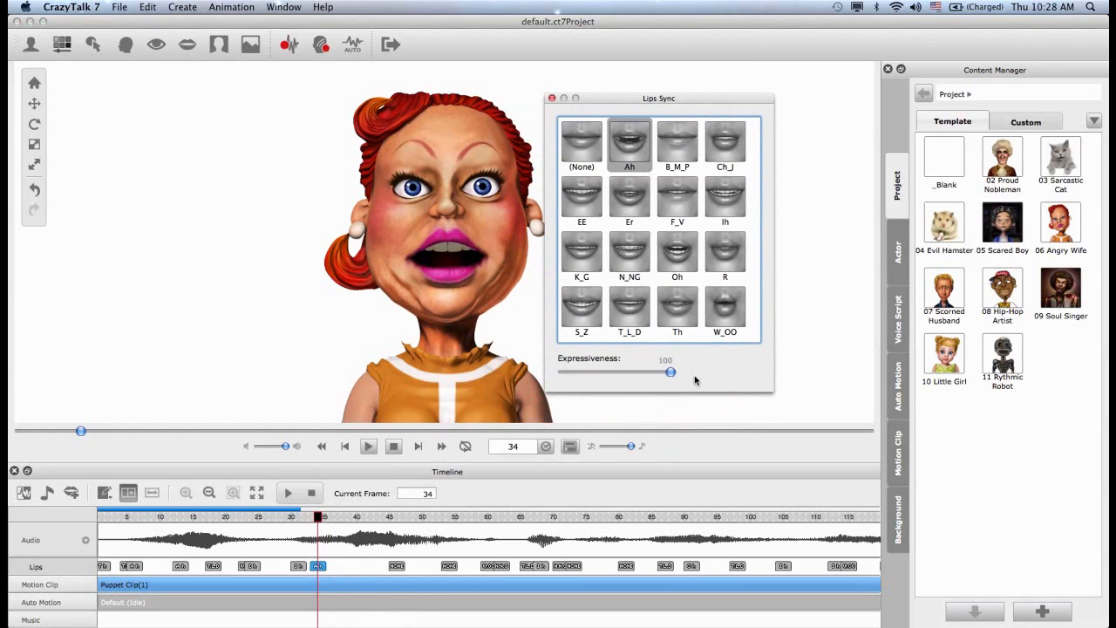
mouse_move(389, 596)
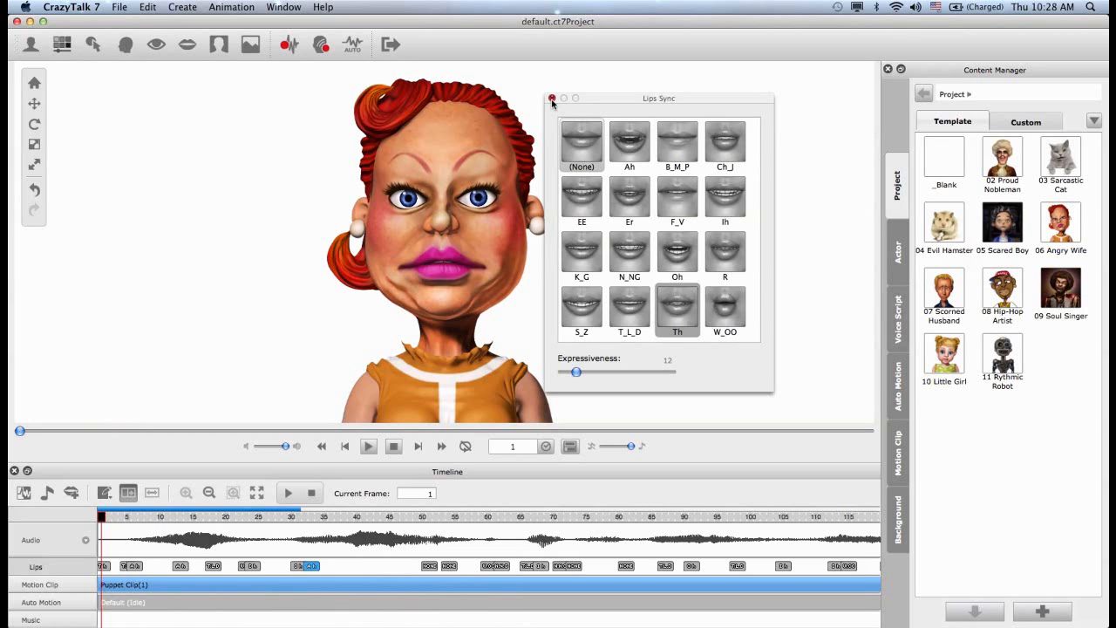
Close Lip Sync and record another face puppet pass layered over the talking clip
click(551, 97)
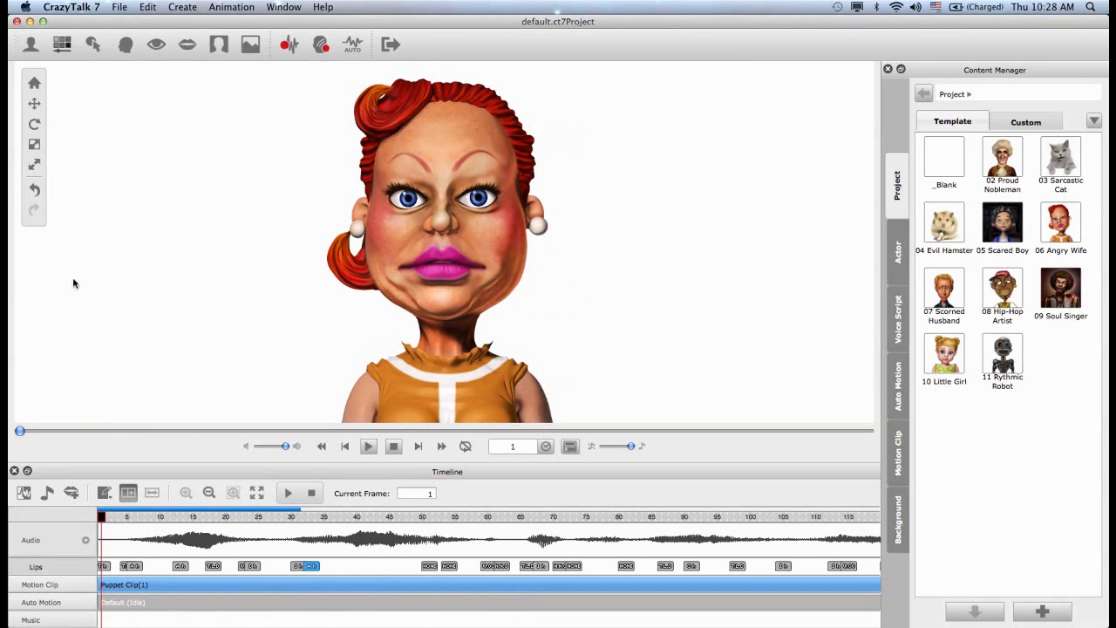
mouse_move(173, 133)
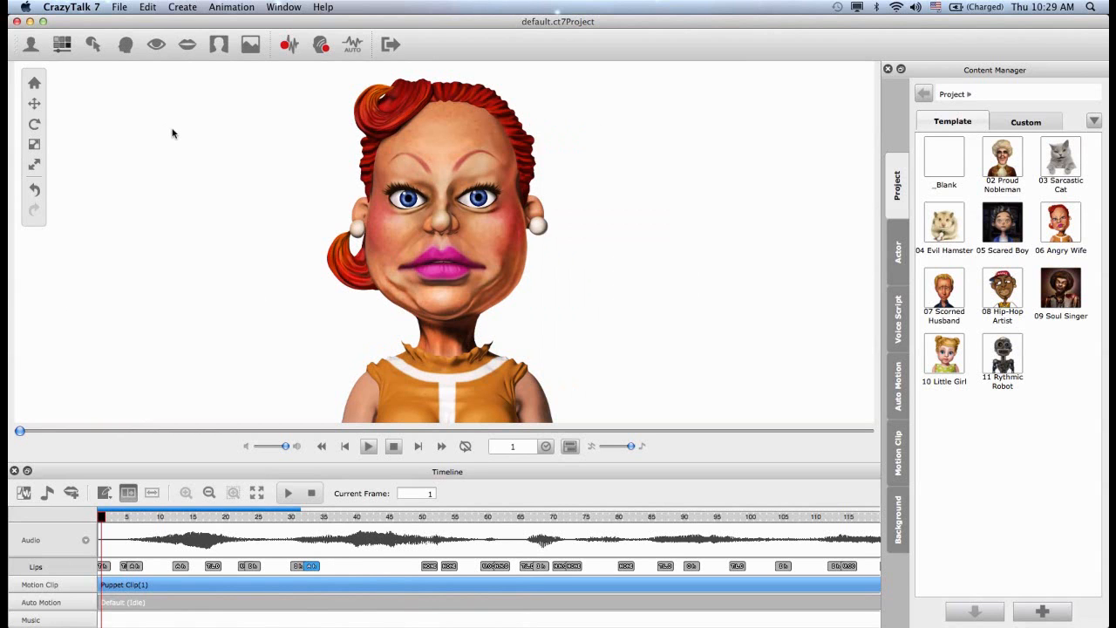
mouse_move(160, 143)
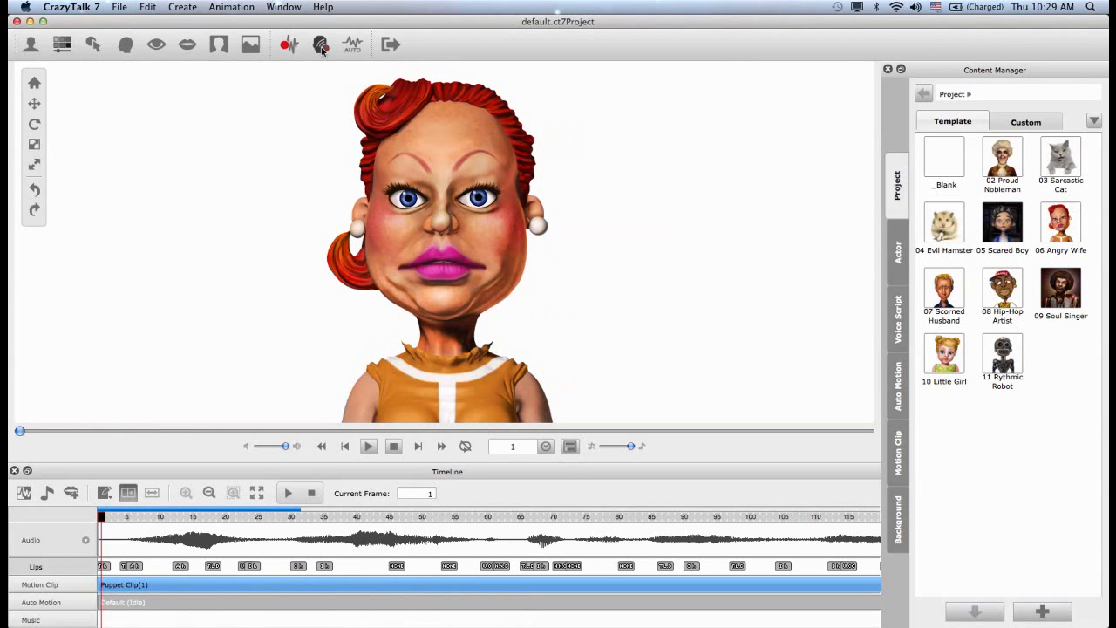
click(321, 46)
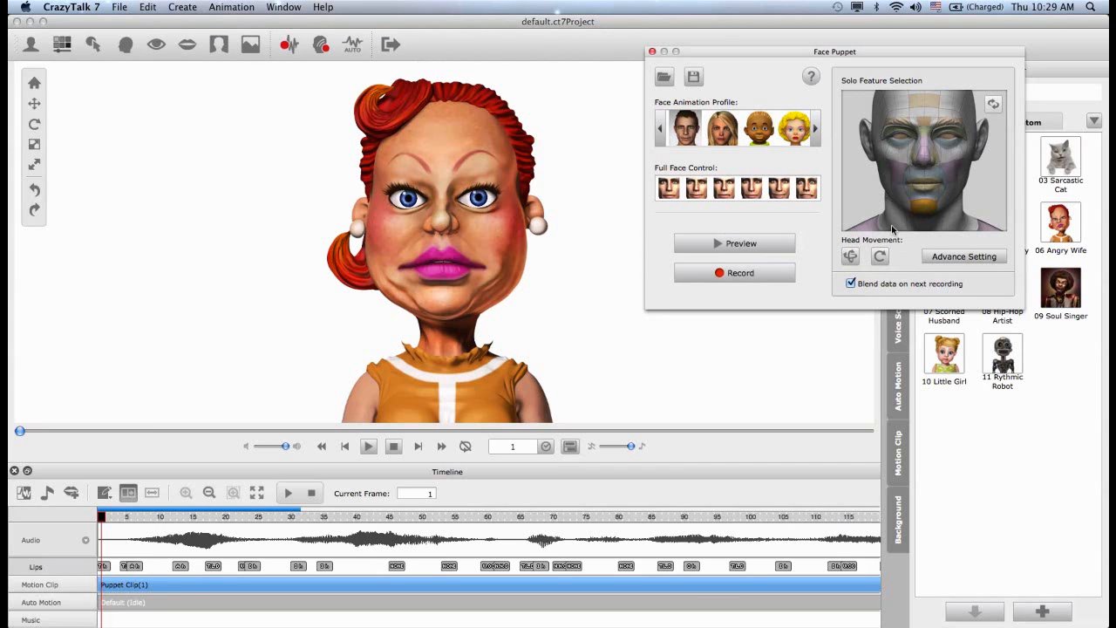
click(734, 244)
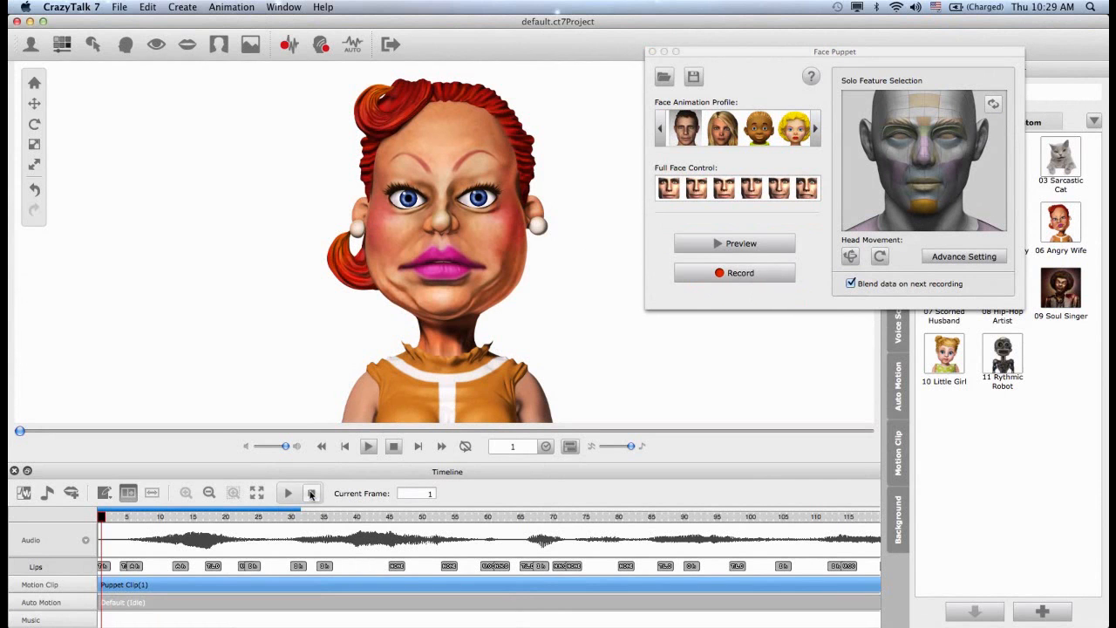
click(734, 272)
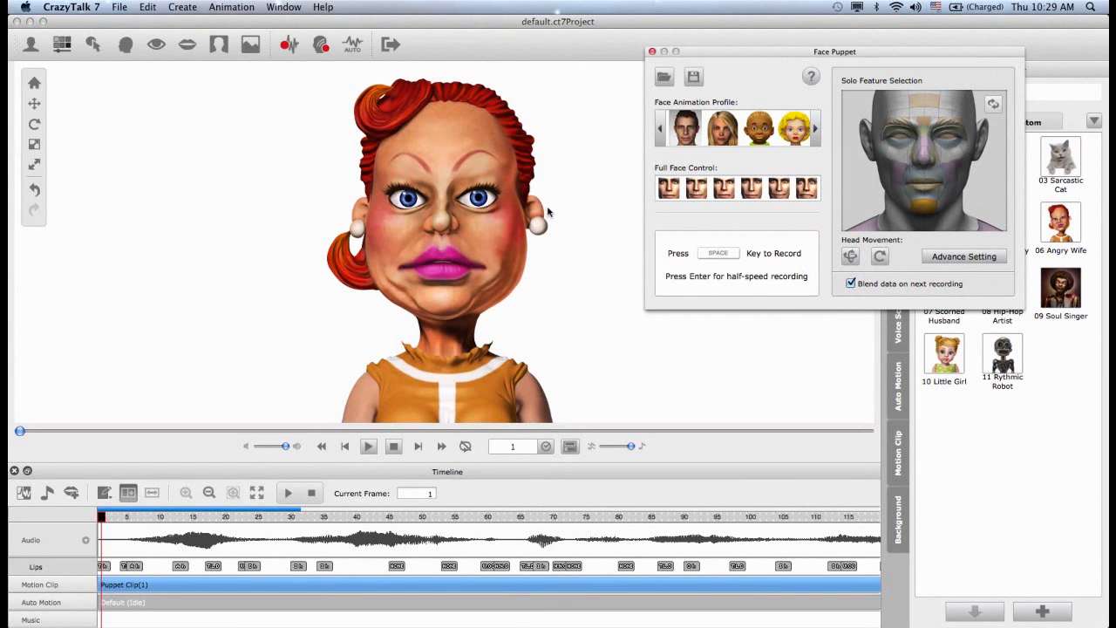
key(space)
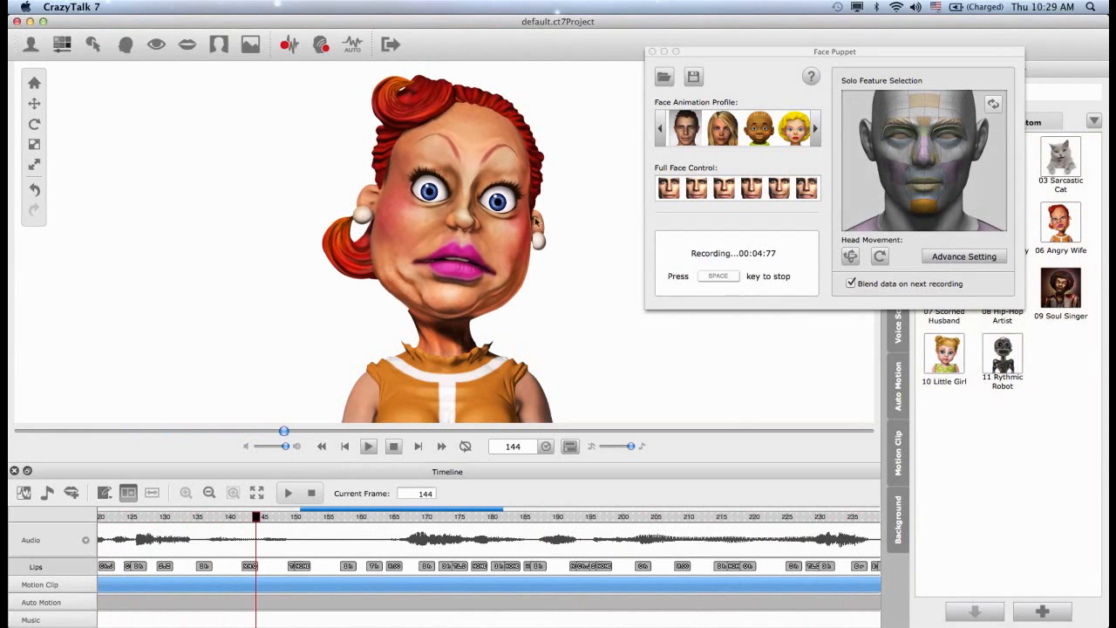
key(space)
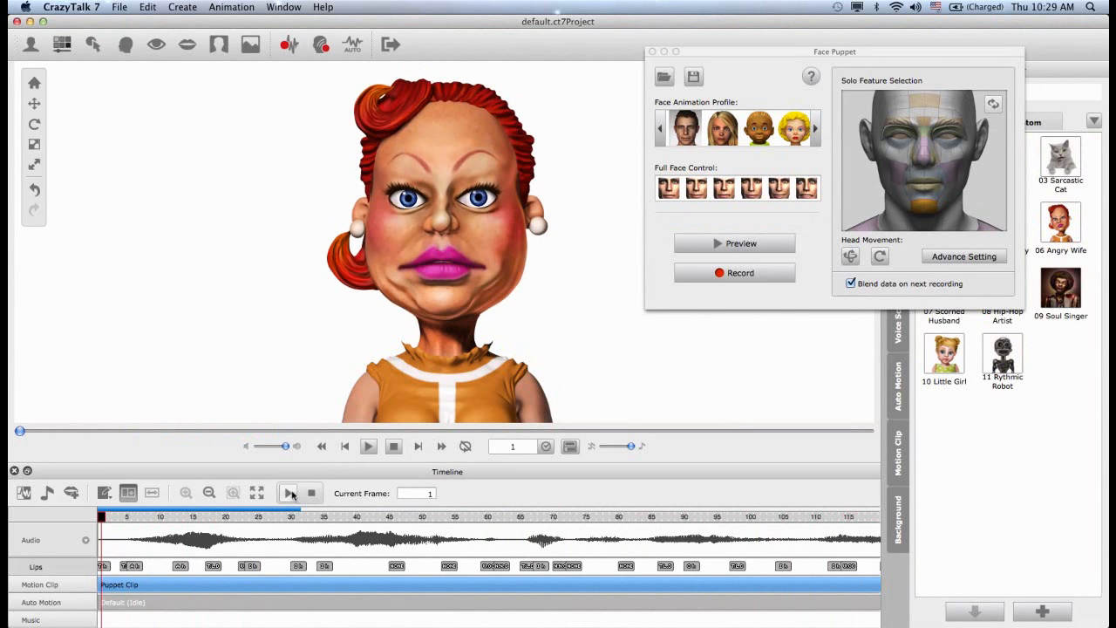
Play back the layered motion and stop at the start
click(366, 446)
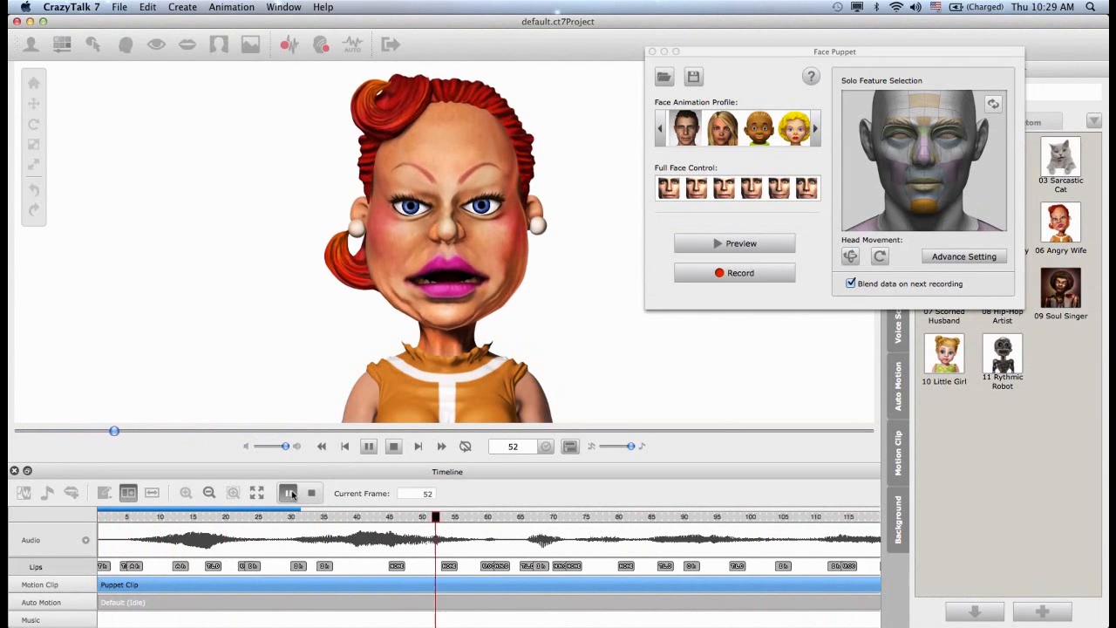
click(289, 492)
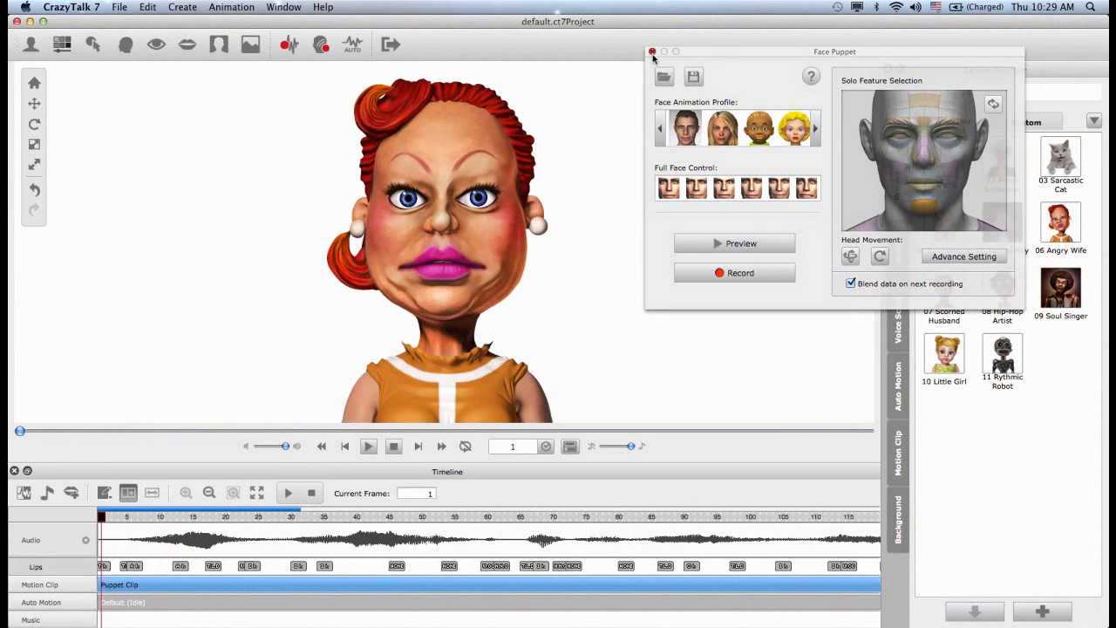
Add the layered motion as a custom Motion Clip in Content Manager, naming it 'custom pupe'
click(652, 52)
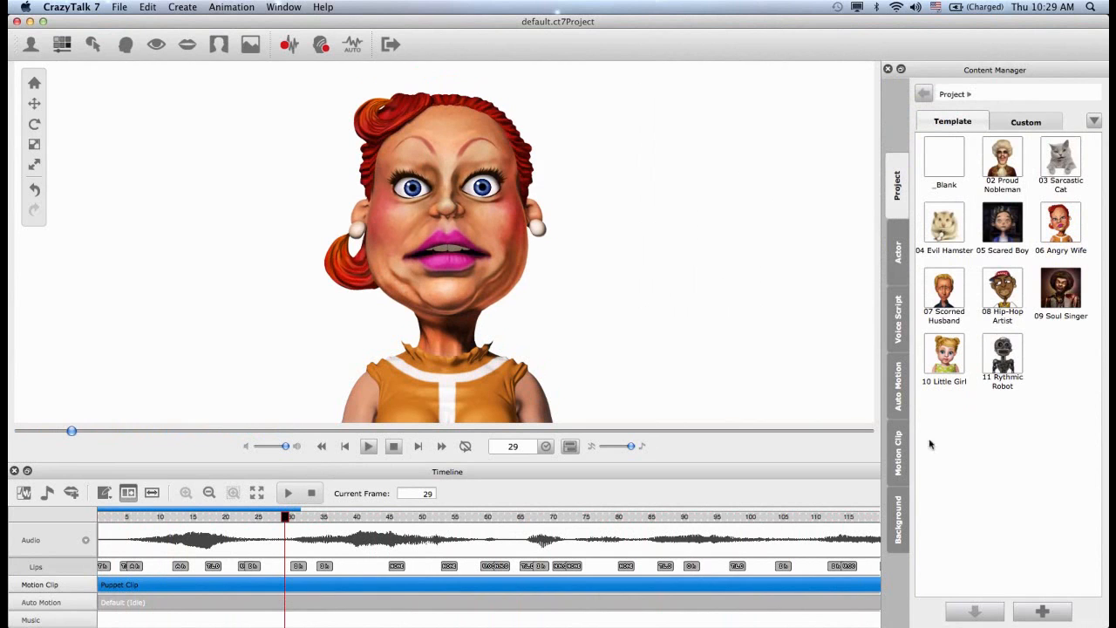
click(896, 450)
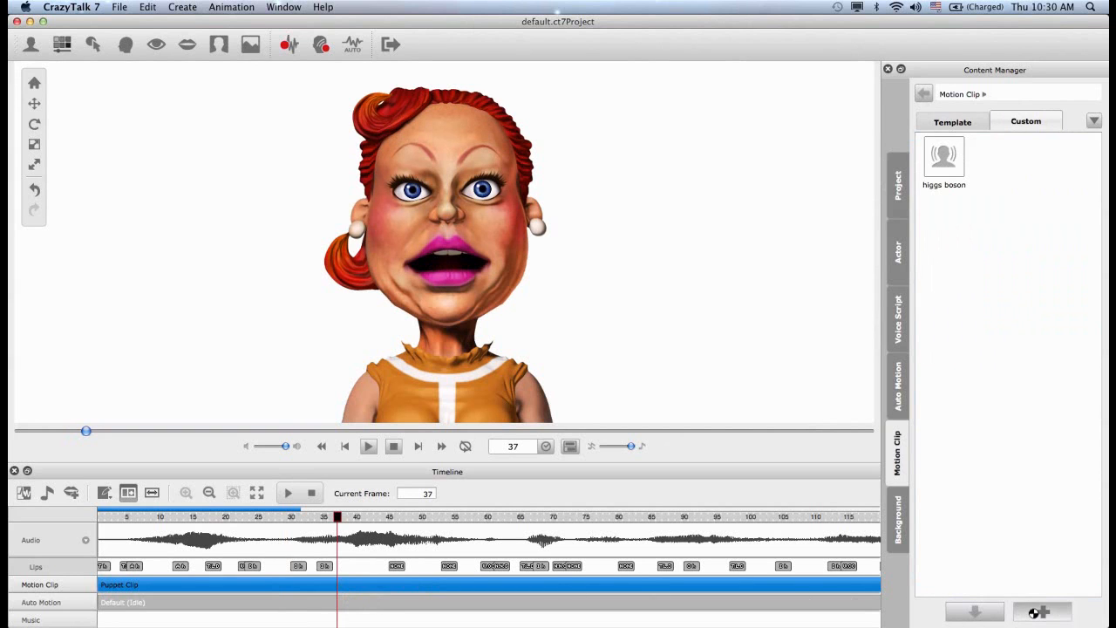
click(1043, 610)
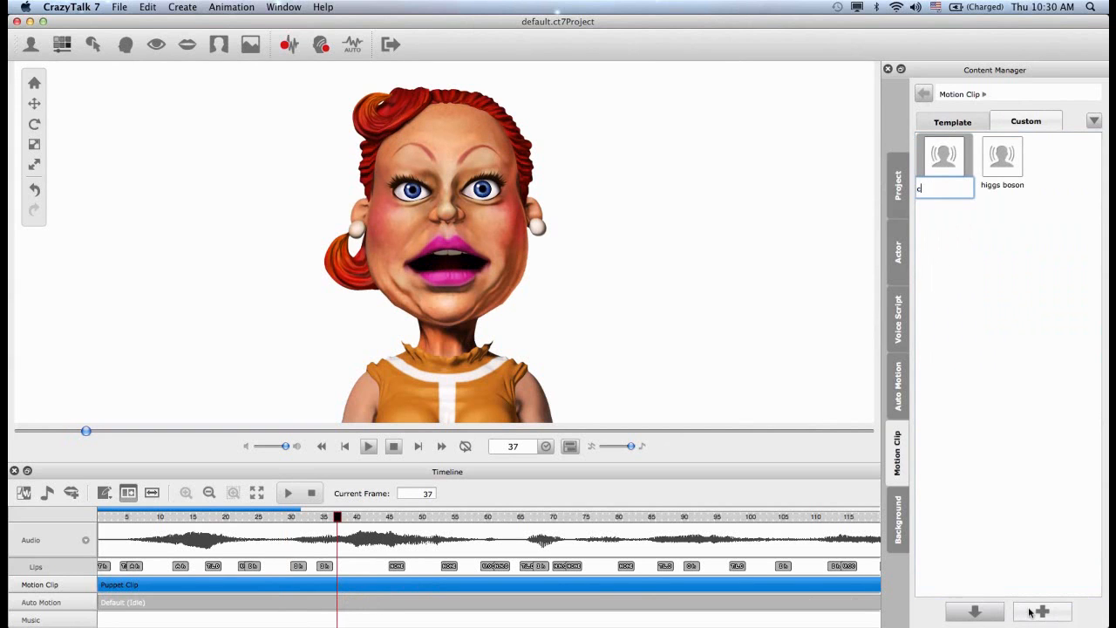
text(uto)
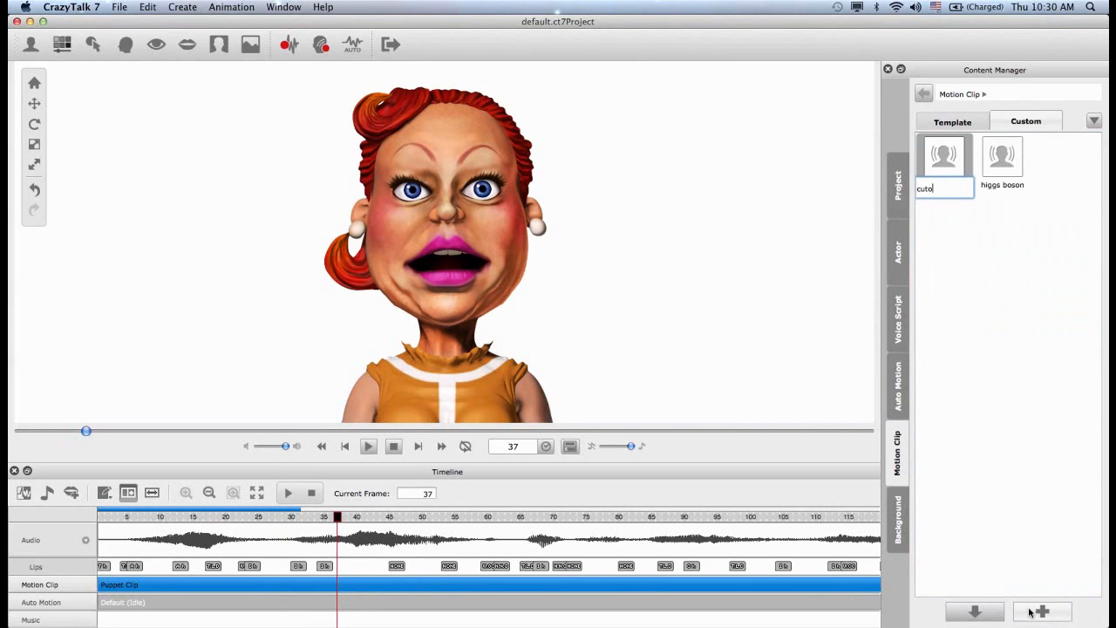
text(custom pupe)
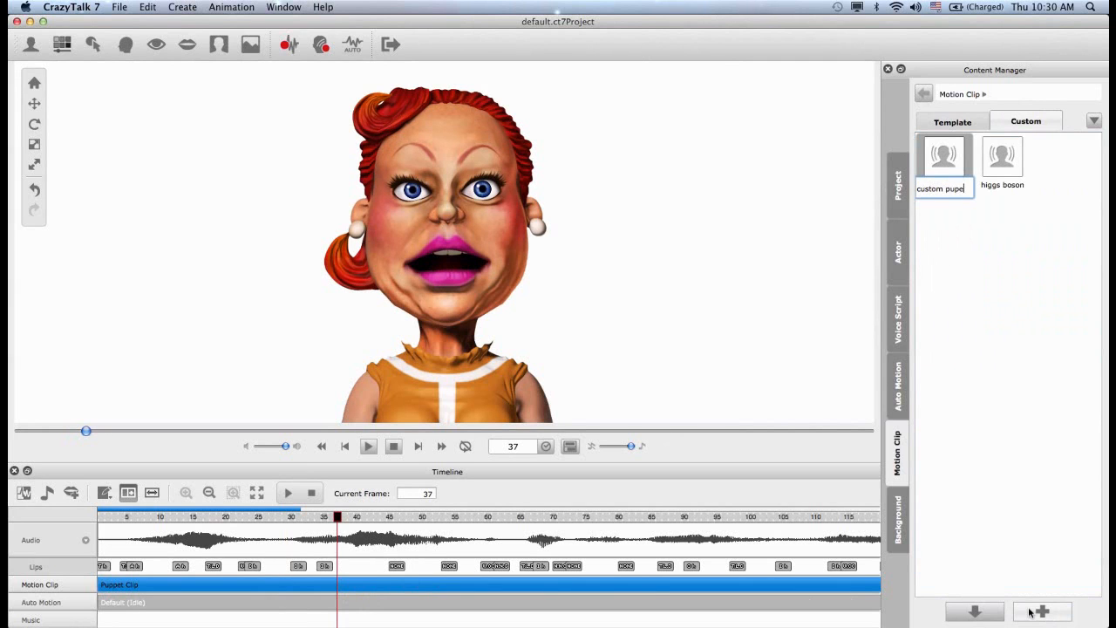